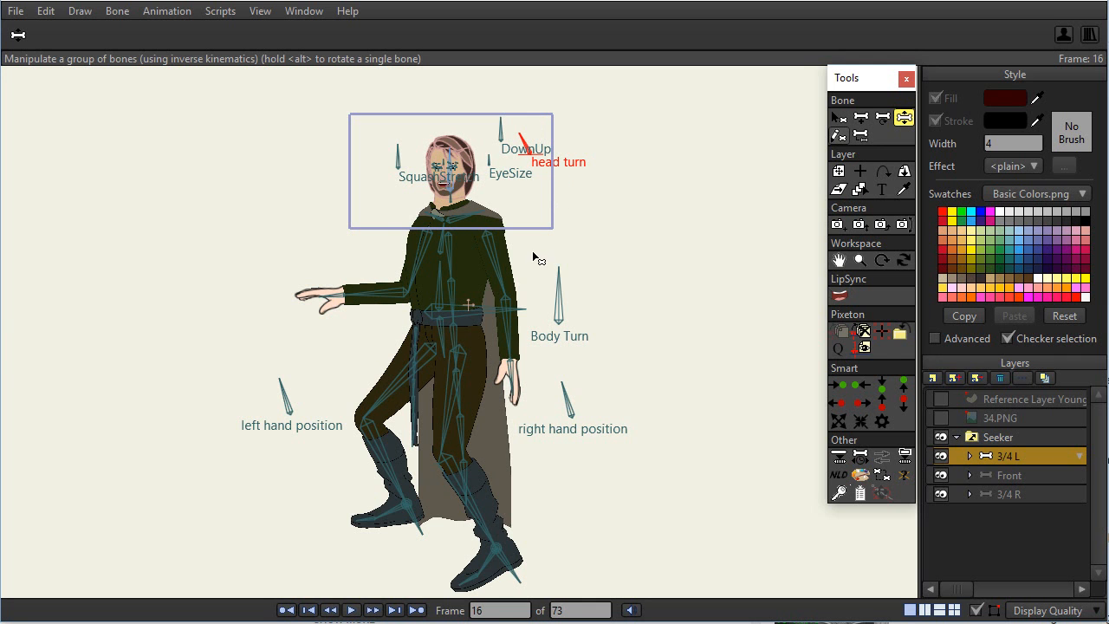
{"action": "mouse_move", "coordinate": [509, 257]}
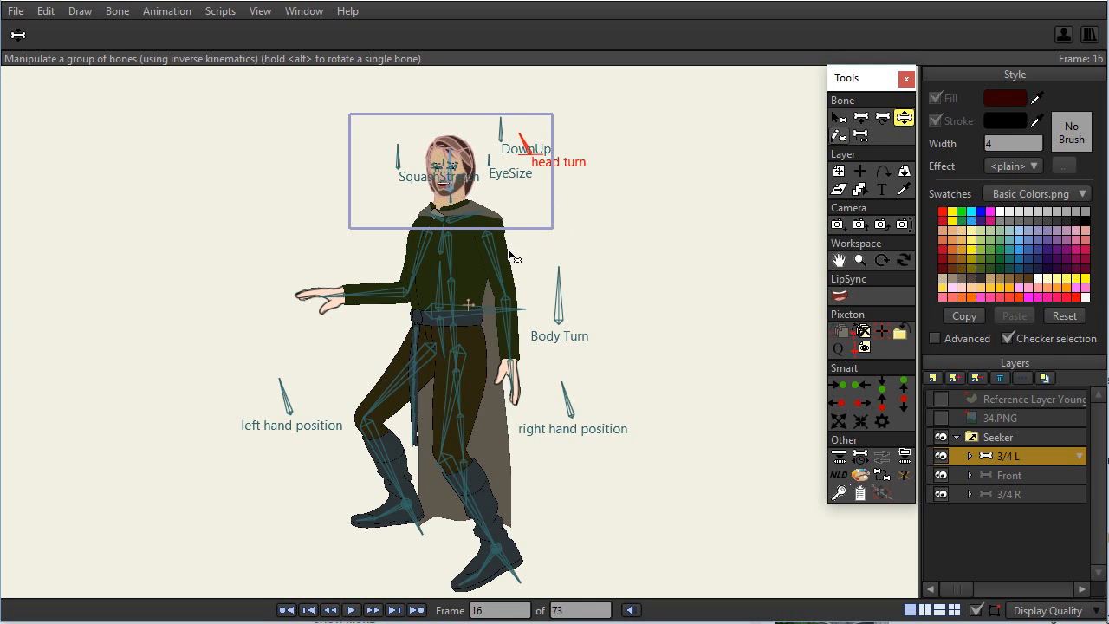
{"action": "mouse_move", "coordinate": [513, 253]}
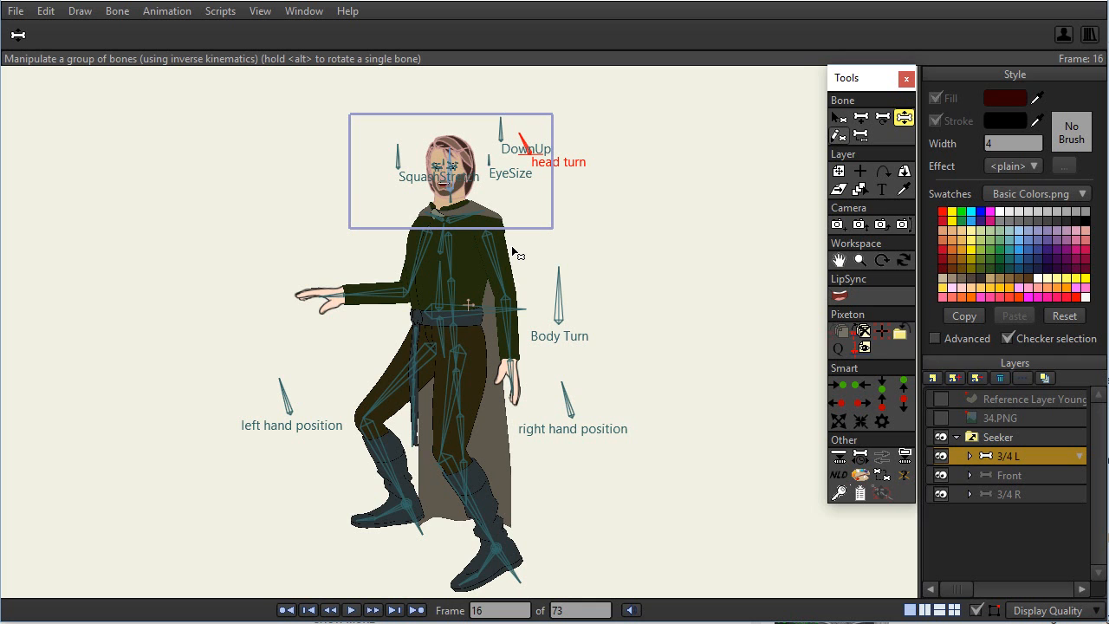
{"action": "mouse_move", "coordinate": [991, 449]}
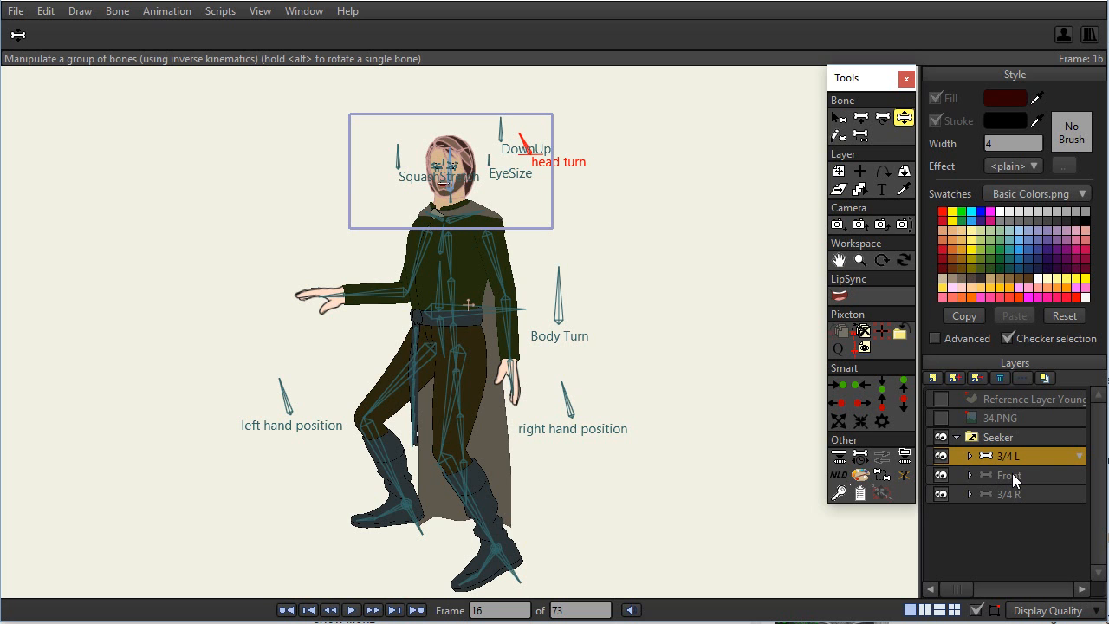
Step: Select the 3/4 R switch layer under Seeker to show that drawing's rig
{"action": "left_click", "coordinate": [1009, 475]}
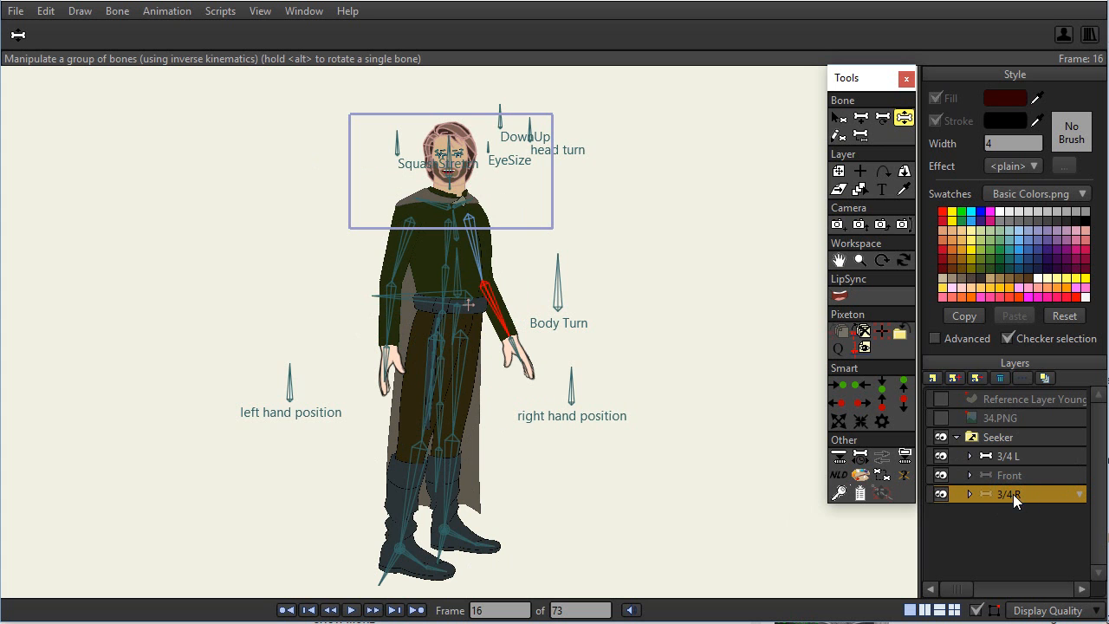
{"action": "mouse_move", "coordinate": [1005, 461]}
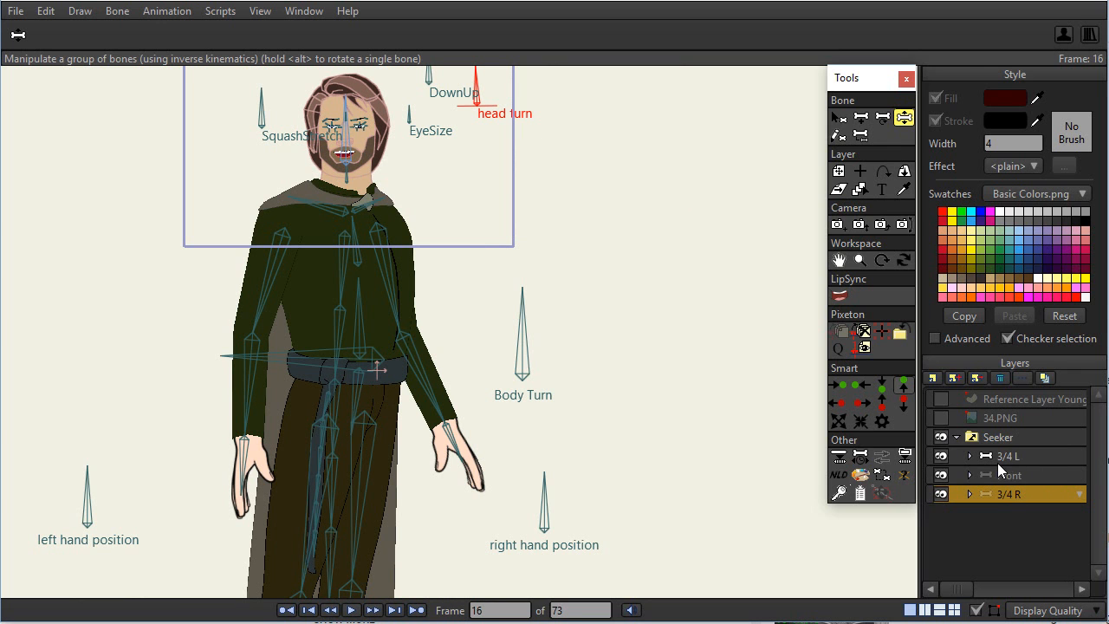
{"action": "mouse_move", "coordinate": [1002, 464]}
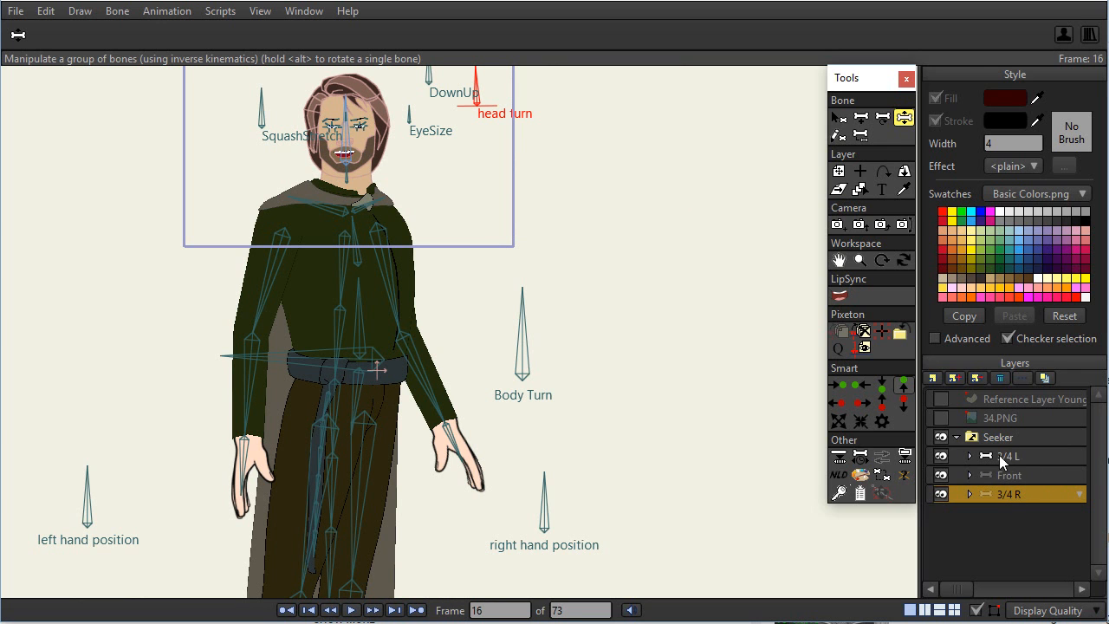
{"action": "mouse_move", "coordinate": [1008, 471]}
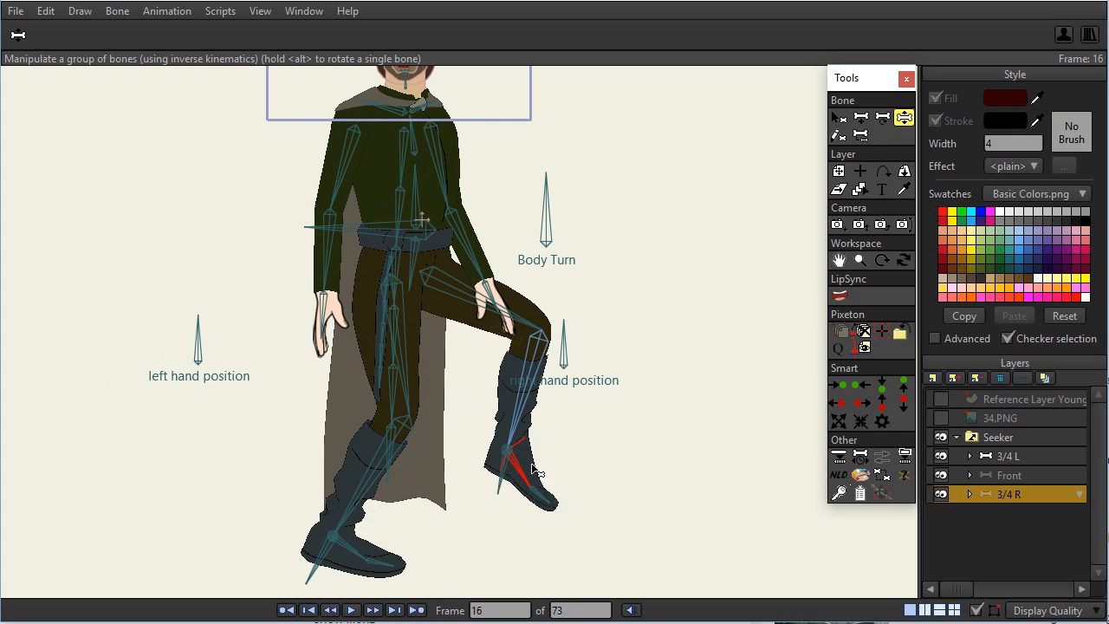
Step: Lift the leg, bend it at the knee into a seated-style pose, and reposition the arm
{"action": "left_click_drag", "start_coordinate": [506, 451], "coordinate": [644, 308]}
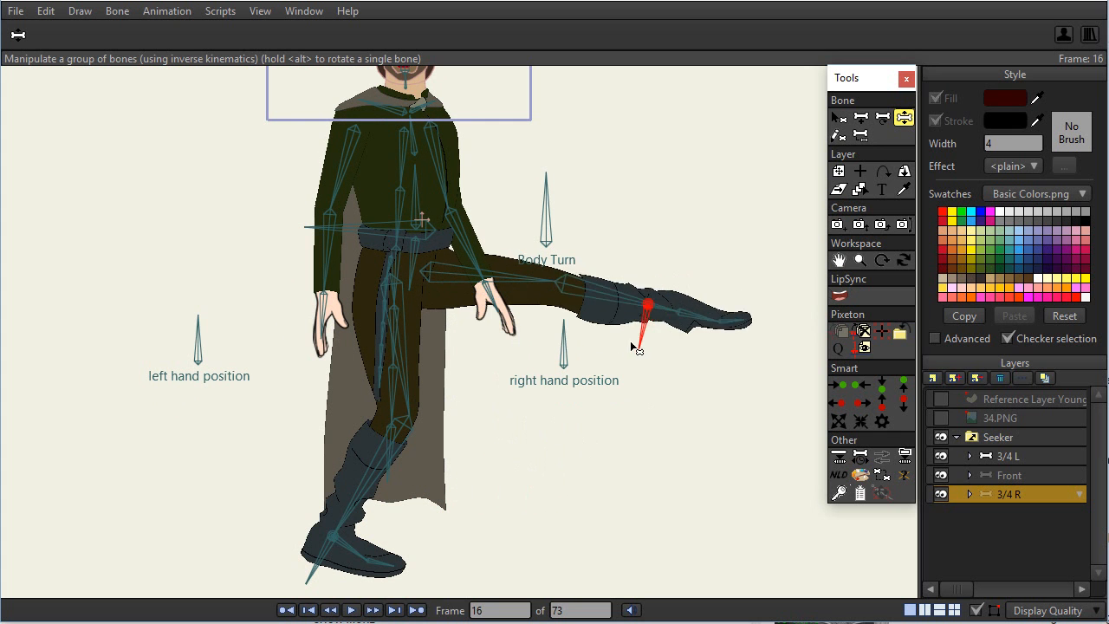
{"action": "left_click_drag", "start_coordinate": [641, 312], "coordinate": [589, 407]}
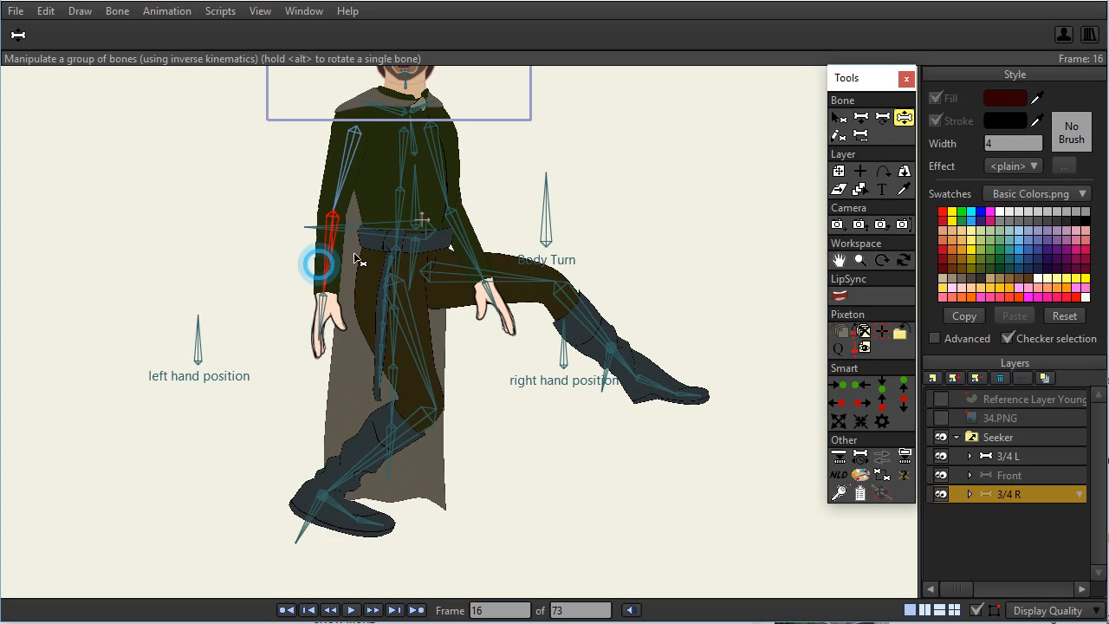
{"action": "left_click_drag", "start_coordinate": [319, 263], "coordinate": [295, 194]}
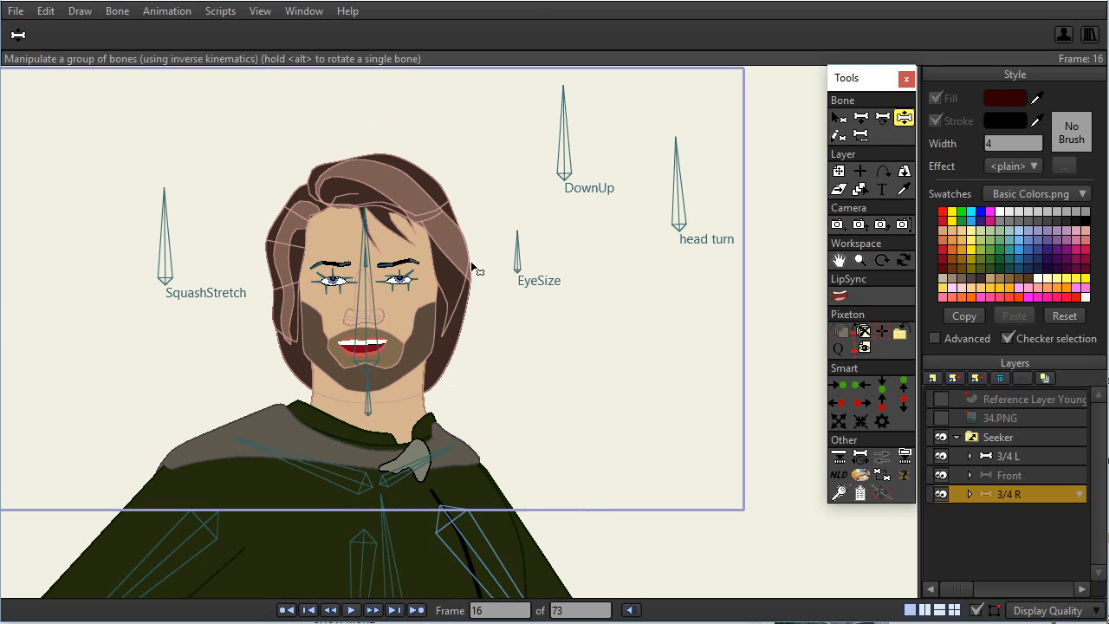
{"action": "mouse_move", "coordinate": [520, 340]}
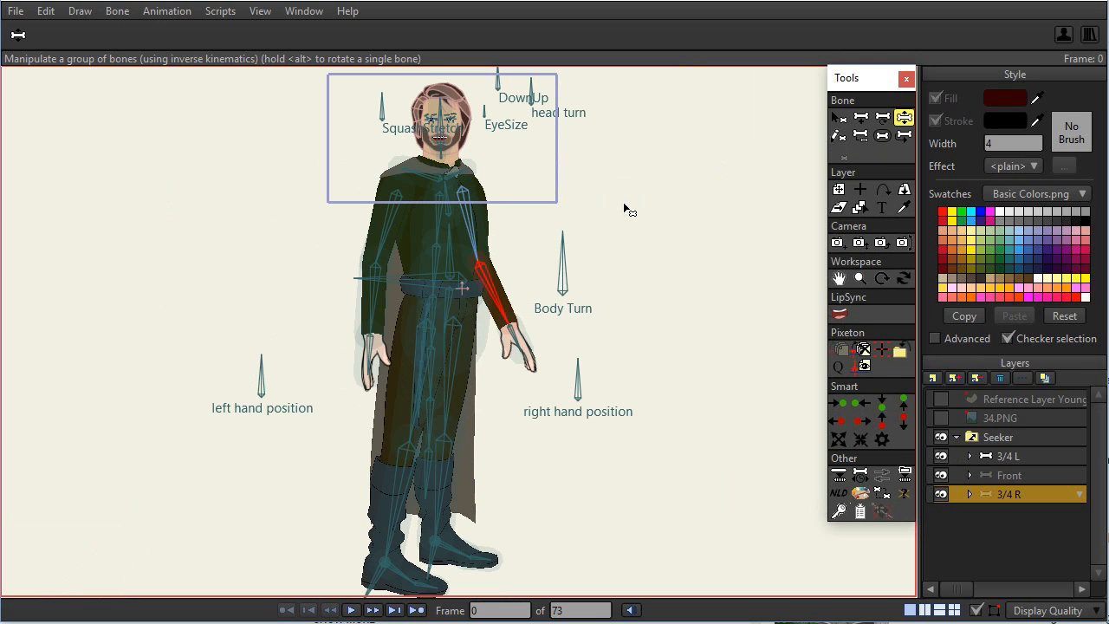
{"action": "mouse_move", "coordinate": [522, 251]}
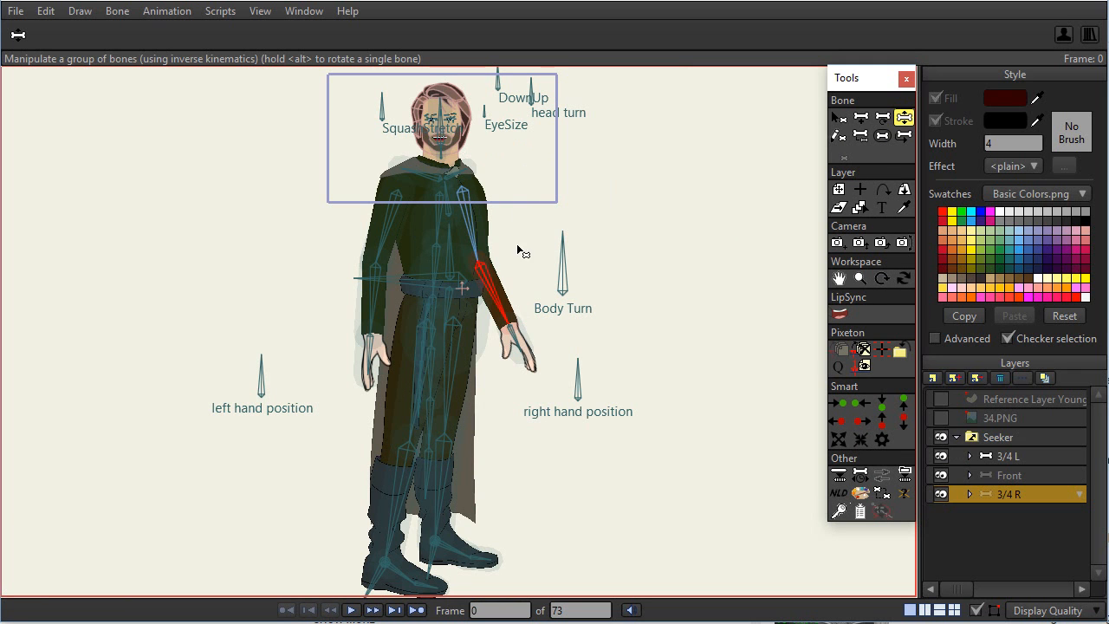
{"action": "mouse_move", "coordinate": [402, 229]}
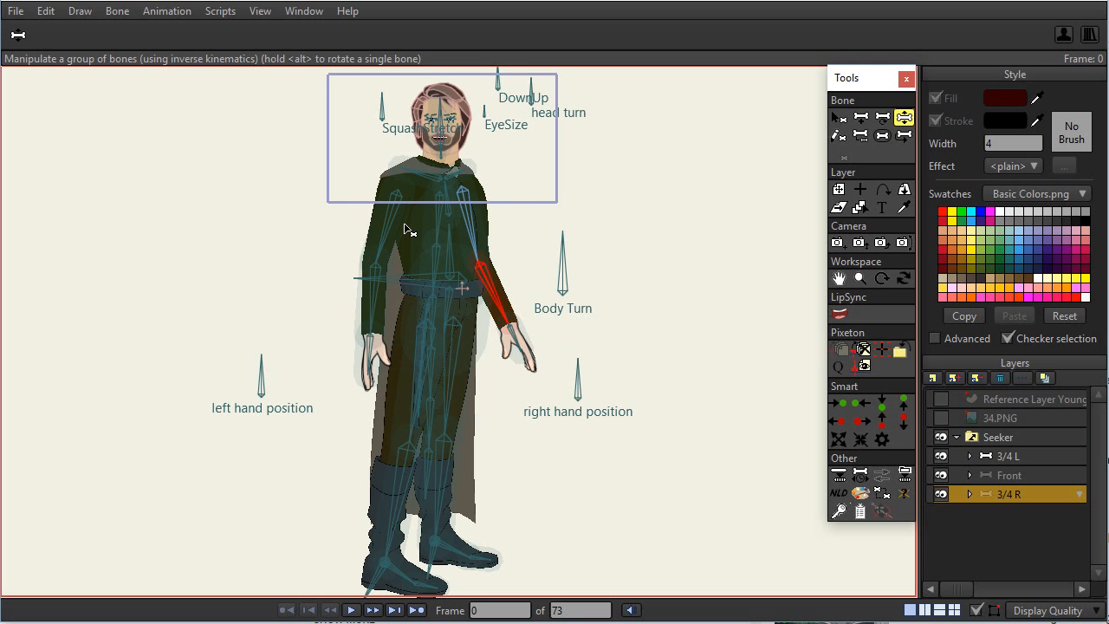
{"action": "mouse_move", "coordinate": [402, 246]}
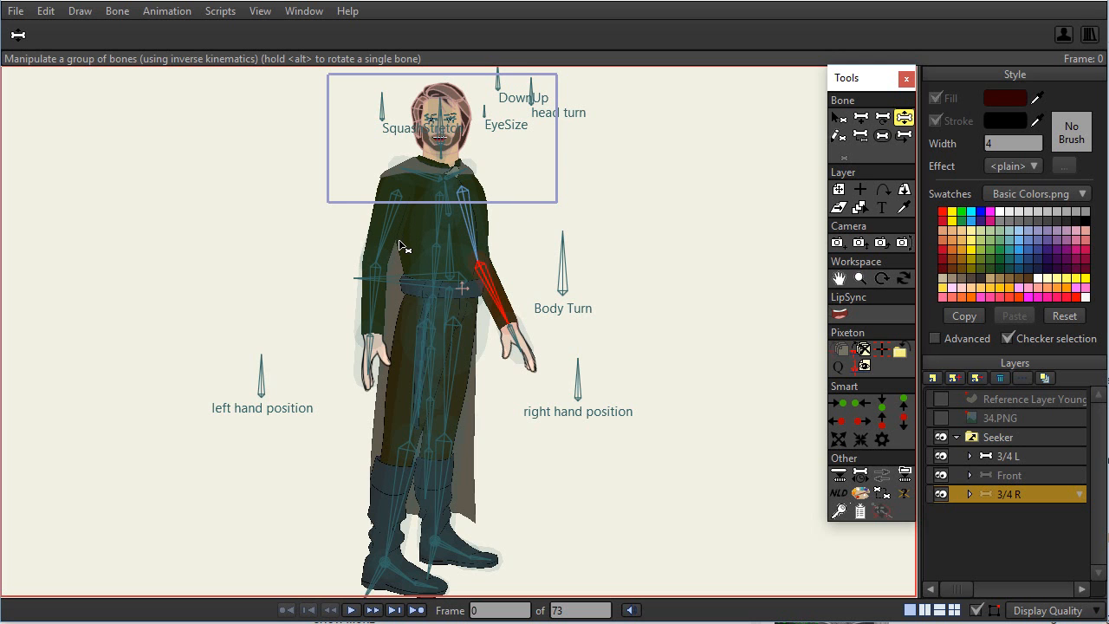
{"action": "mouse_move", "coordinate": [367, 201]}
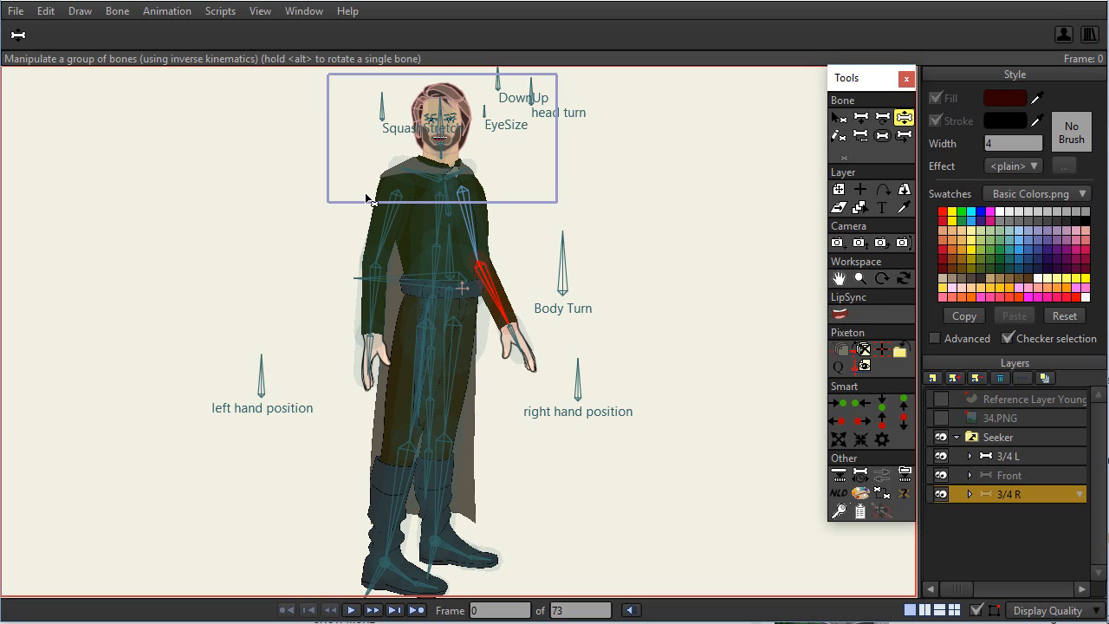
{"action": "mouse_move", "coordinate": [511, 235]}
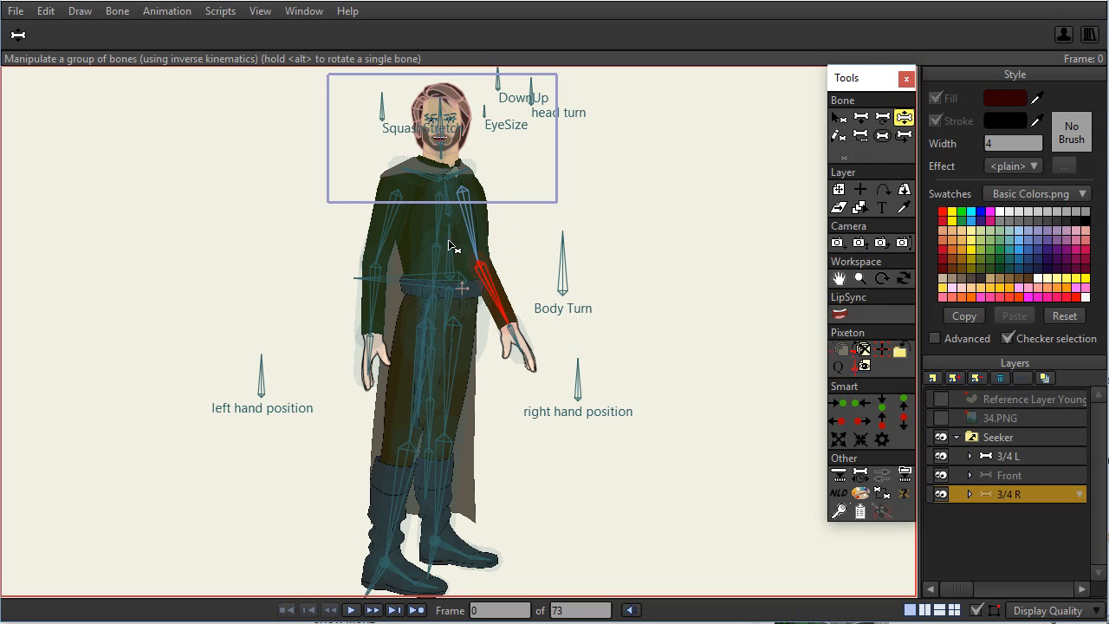
{"action": "mouse_move", "coordinate": [385, 239]}
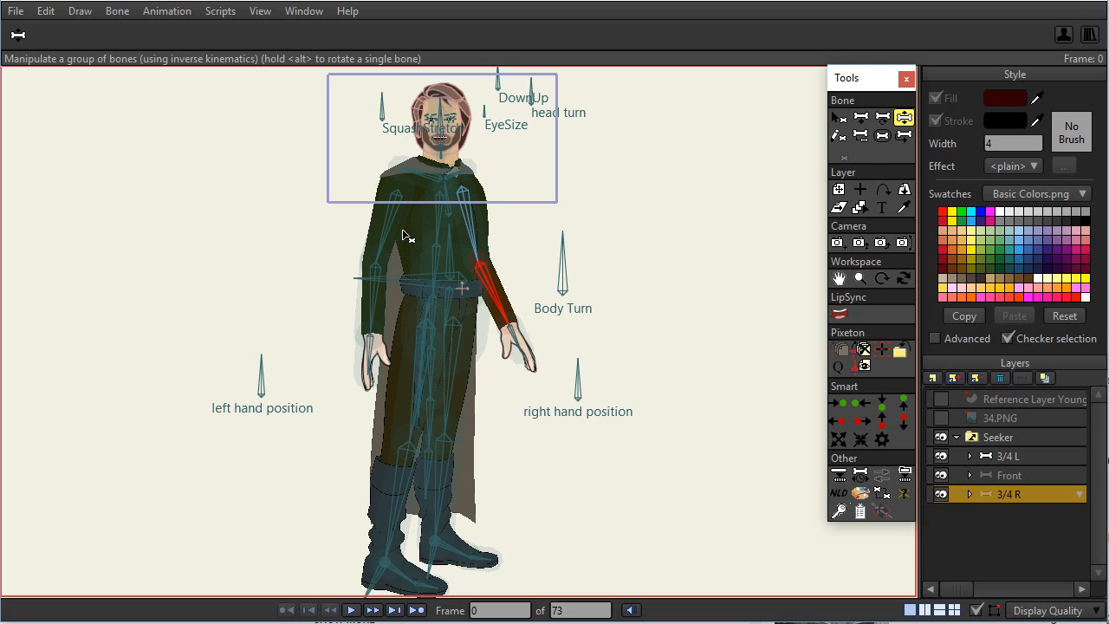
{"action": "mouse_move", "coordinate": [416, 194]}
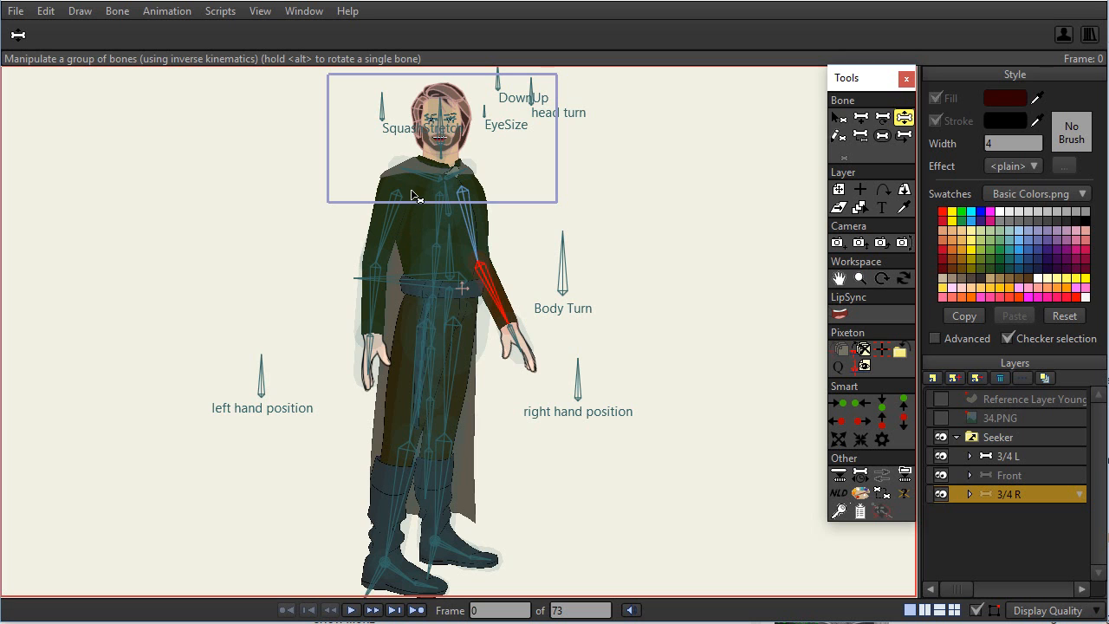
{"action": "mouse_move", "coordinate": [430, 260]}
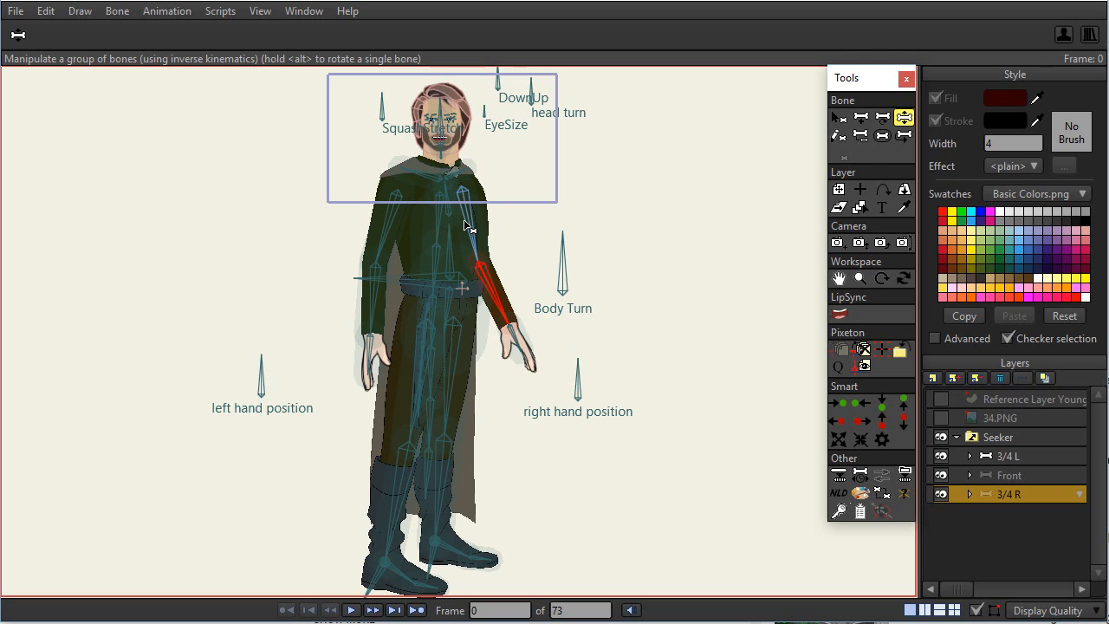
{"action": "mouse_move", "coordinate": [444, 223]}
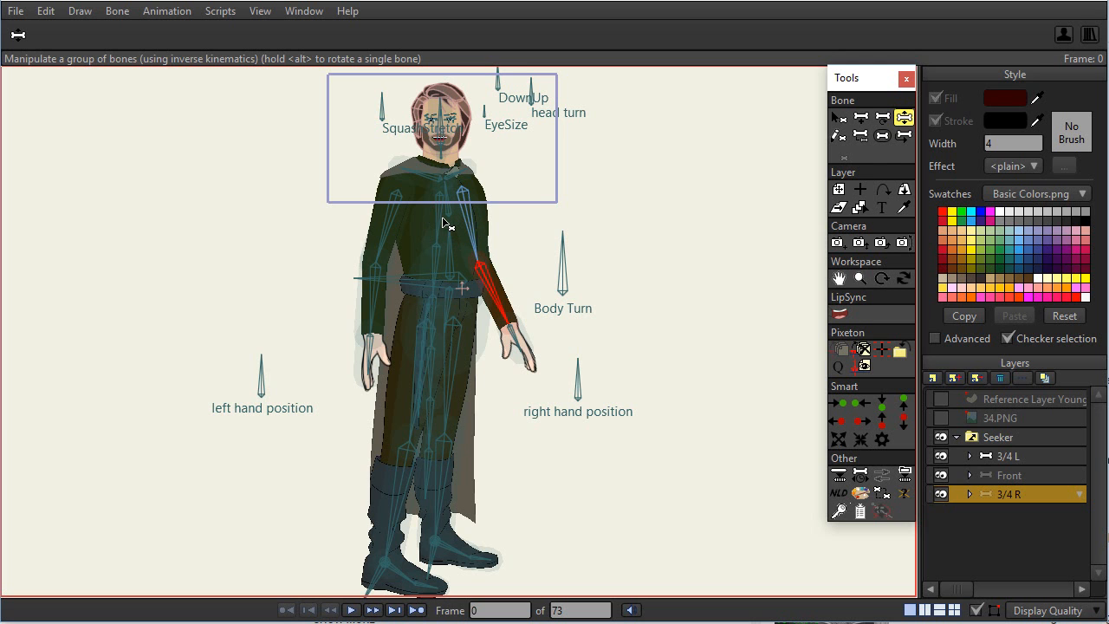
{"action": "mouse_move", "coordinate": [404, 243]}
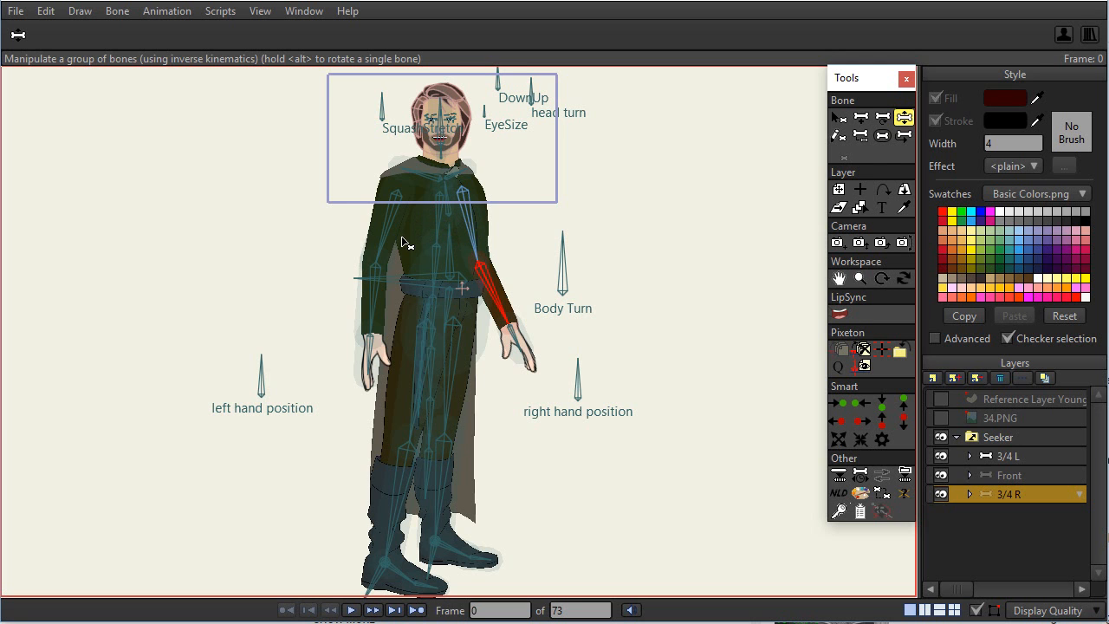
{"action": "mouse_move", "coordinate": [408, 221]}
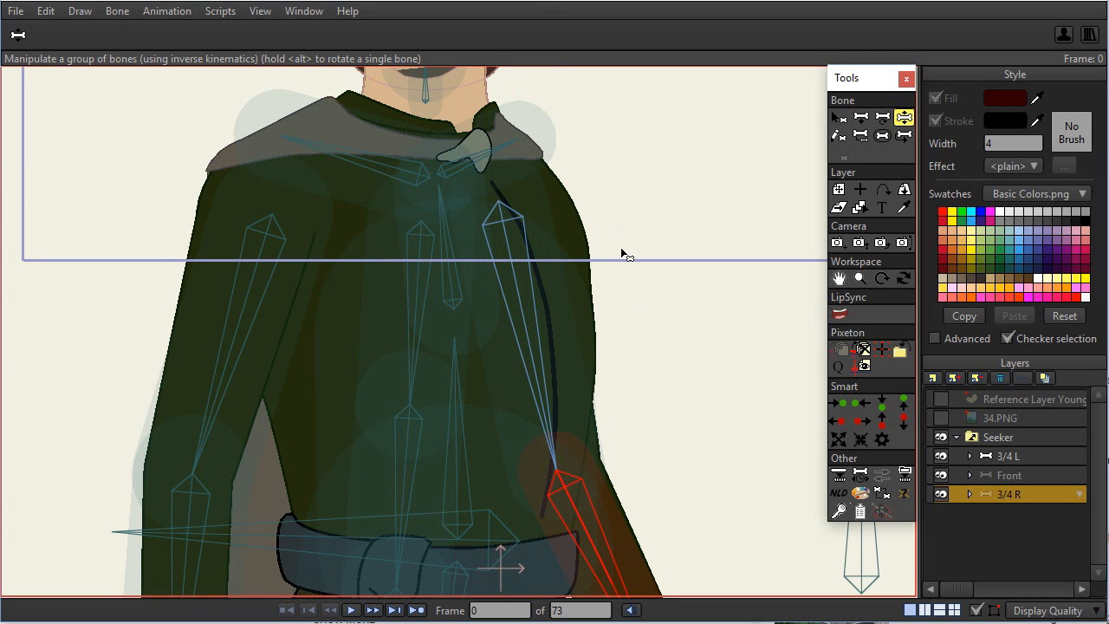
{"action": "mouse_move", "coordinate": [633, 305]}
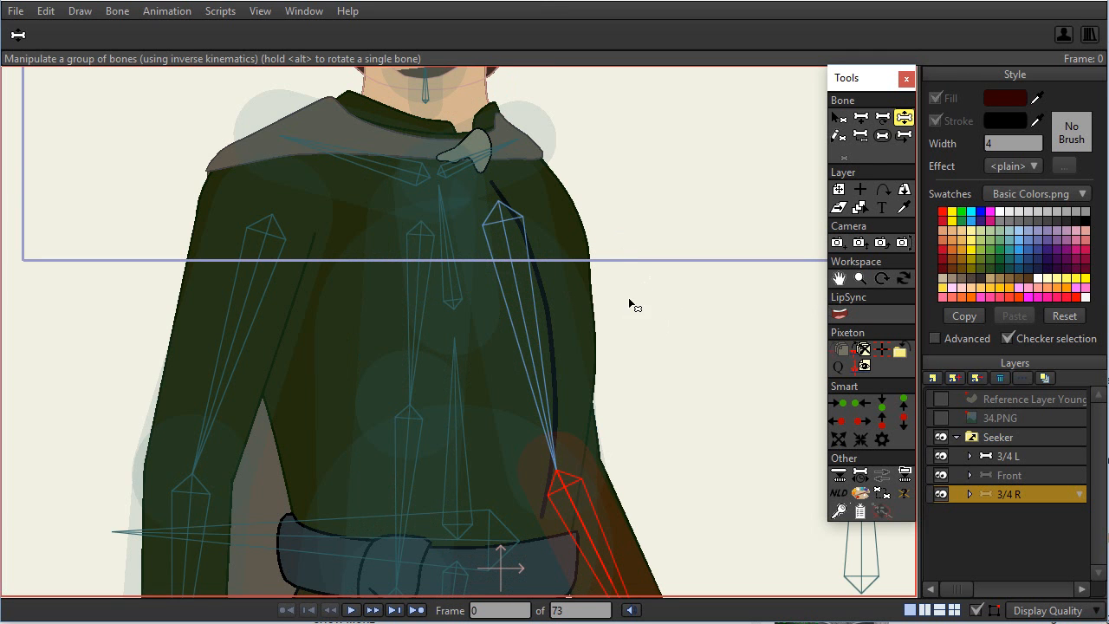
{"action": "mouse_move", "coordinate": [617, 326]}
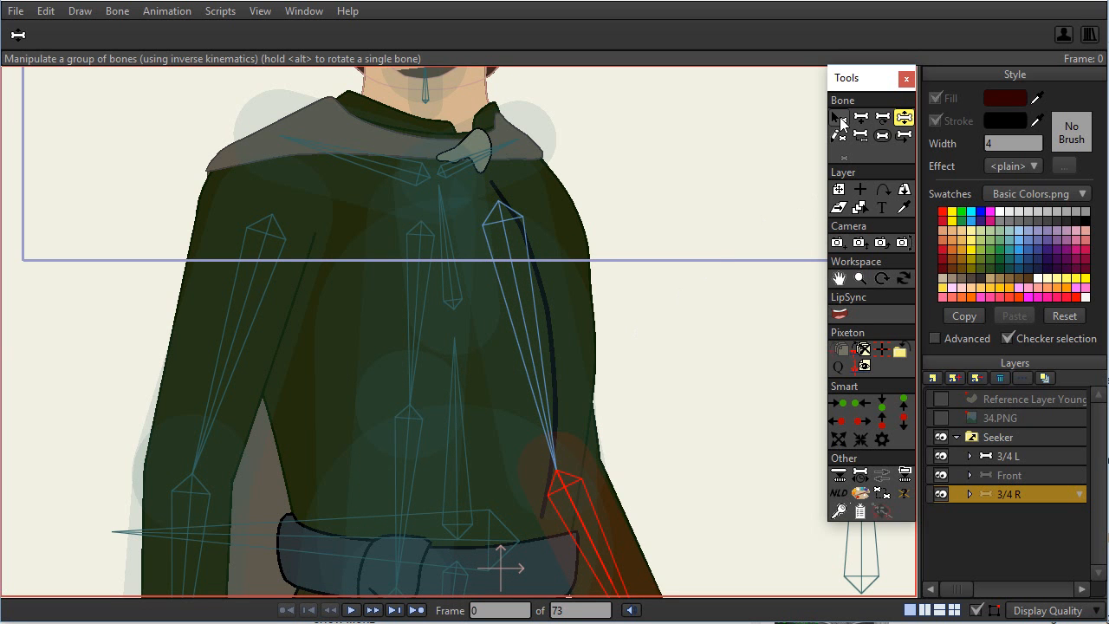
{"action": "left_click", "coordinate": [839, 118]}
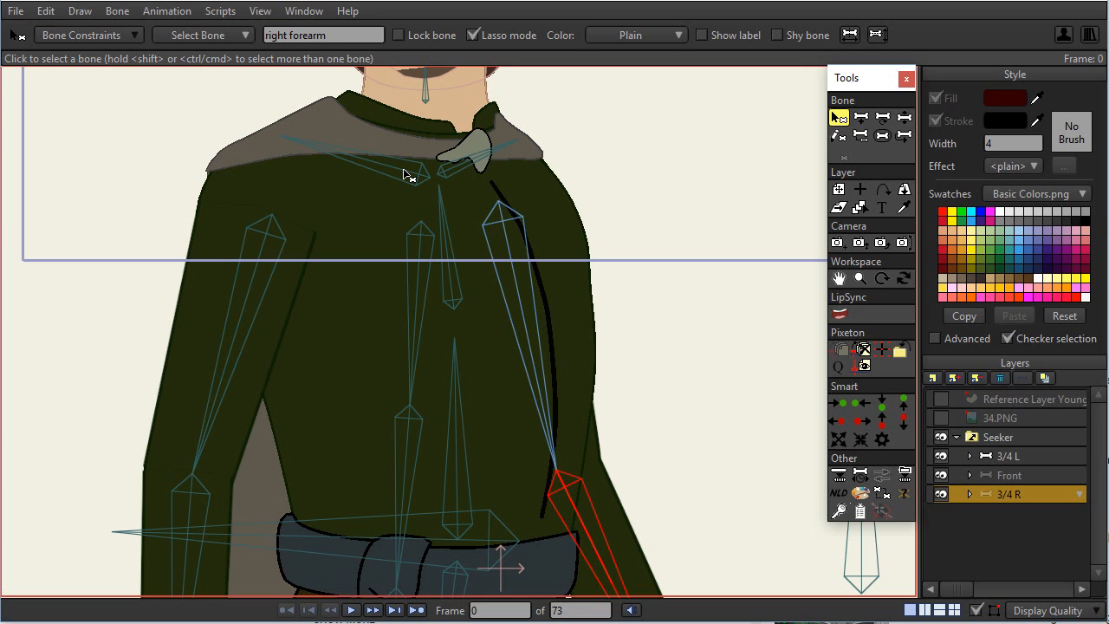
{"action": "mouse_move", "coordinate": [471, 172]}
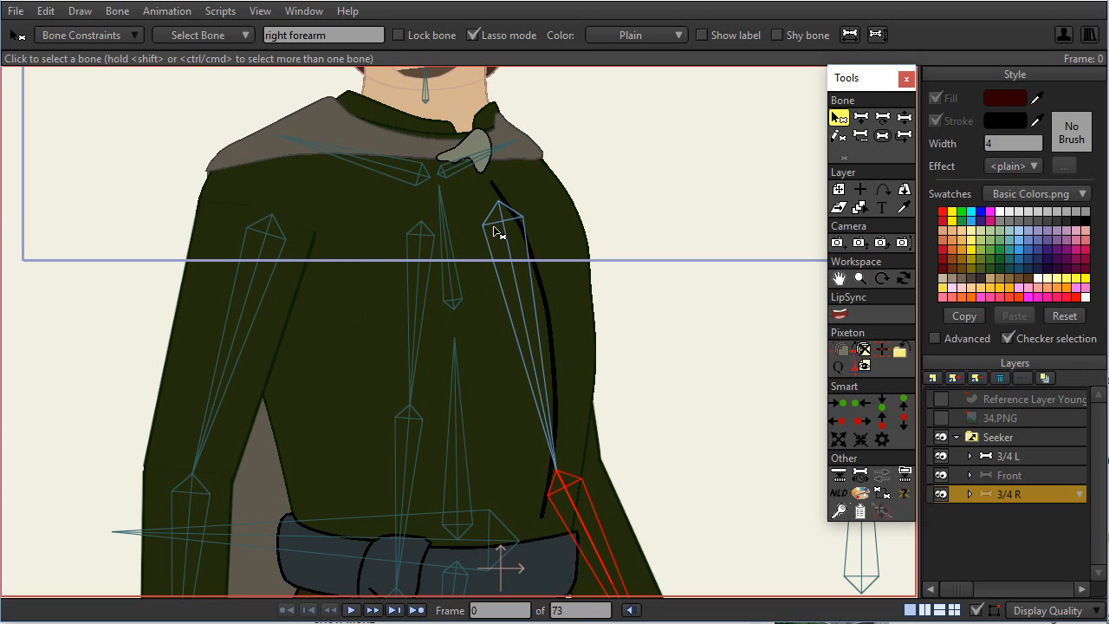
{"action": "mouse_move", "coordinate": [506, 190]}
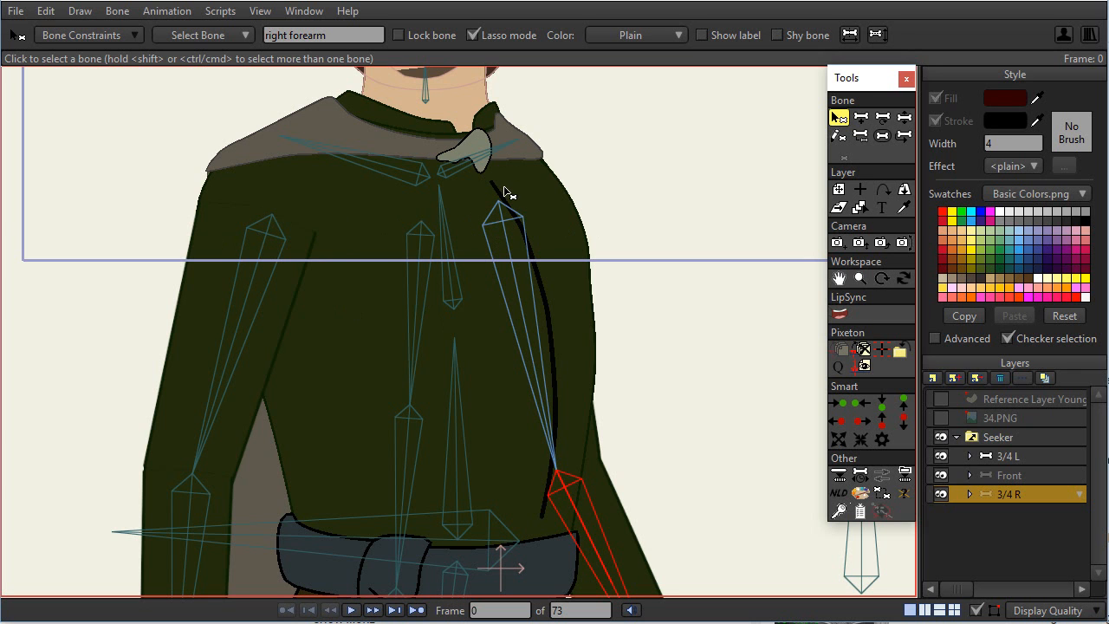
{"action": "mouse_move", "coordinate": [263, 273]}
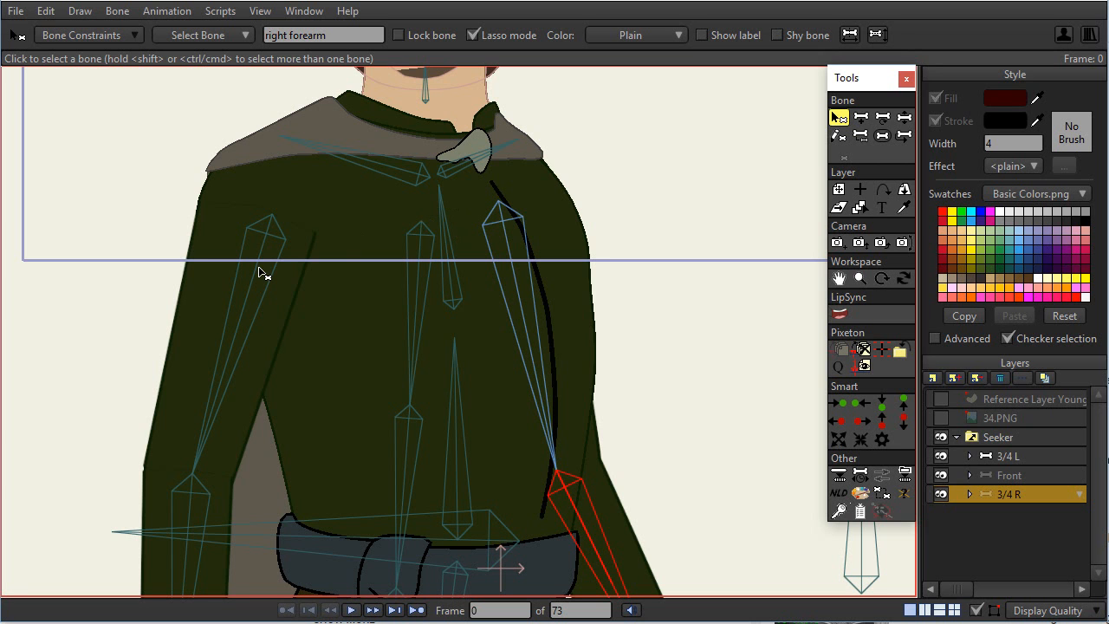
{"action": "mouse_move", "coordinate": [420, 233]}
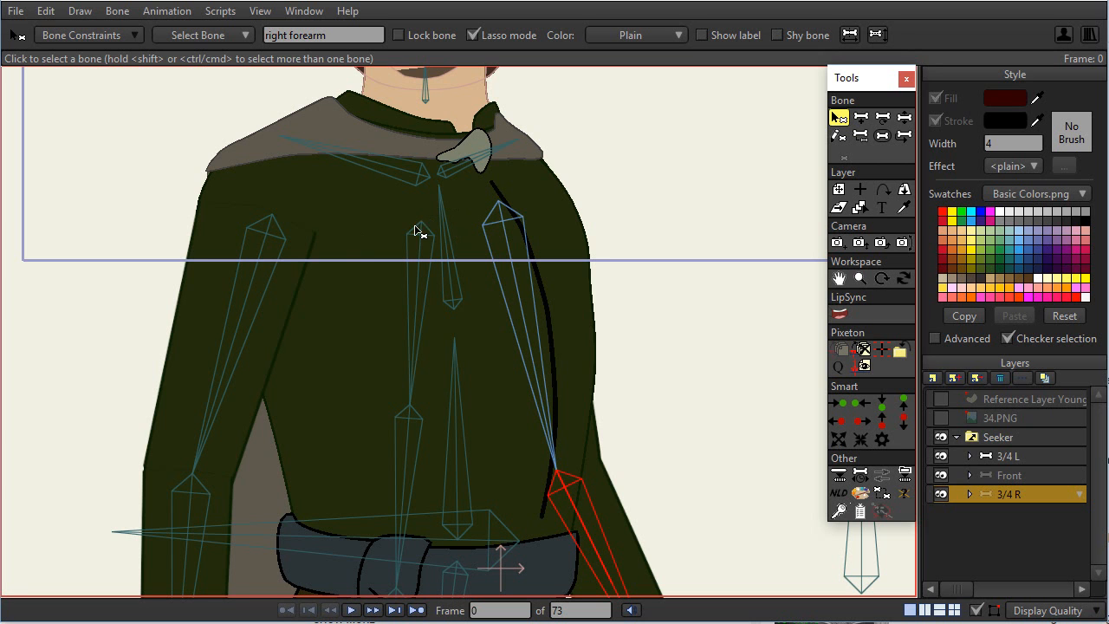
{"action": "mouse_move", "coordinate": [412, 211]}
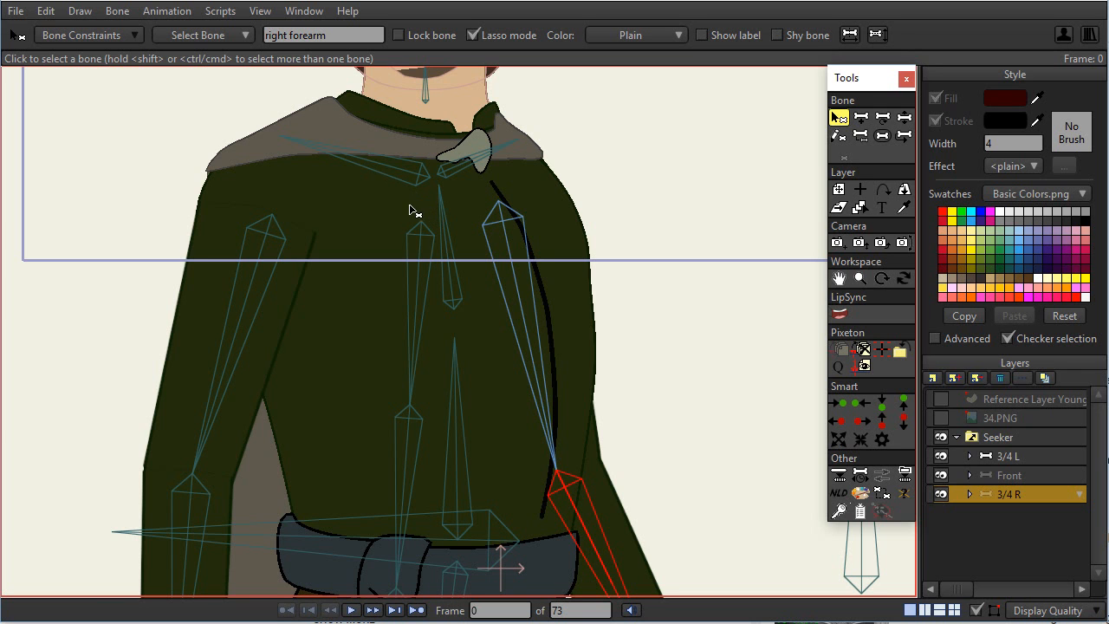
{"action": "mouse_move", "coordinate": [367, 165]}
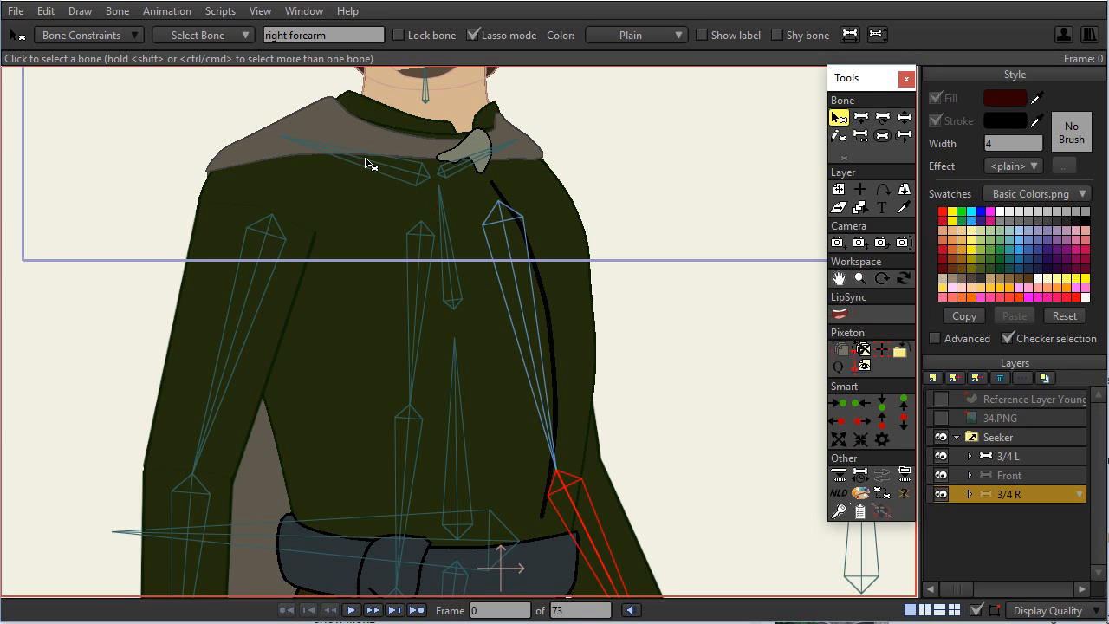
{"action": "mouse_move", "coordinate": [391, 203]}
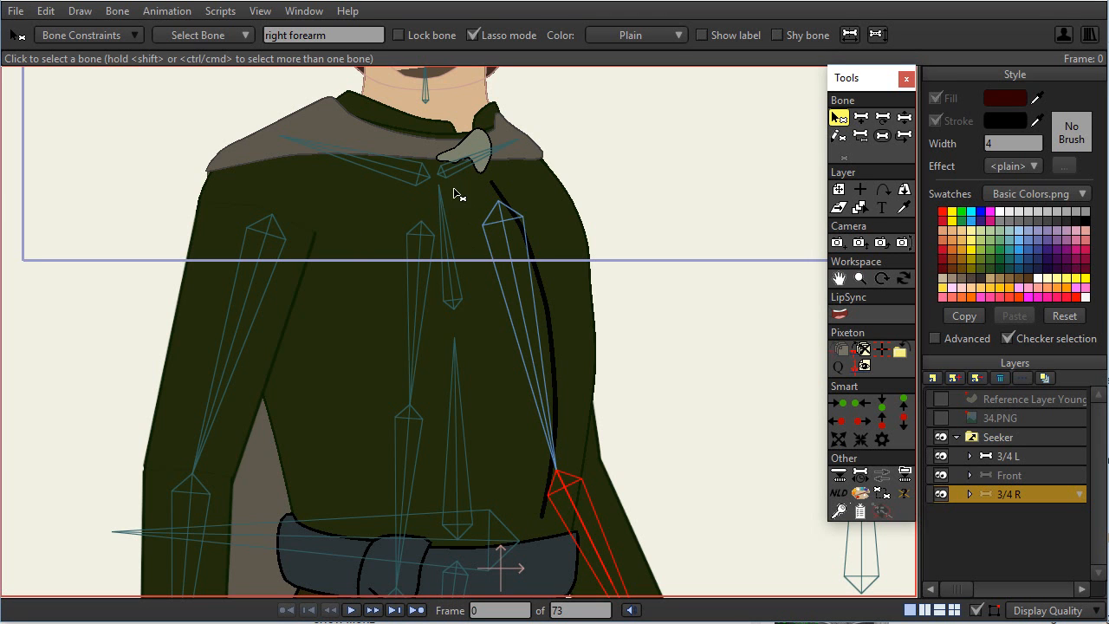
{"action": "mouse_move", "coordinate": [483, 270]}
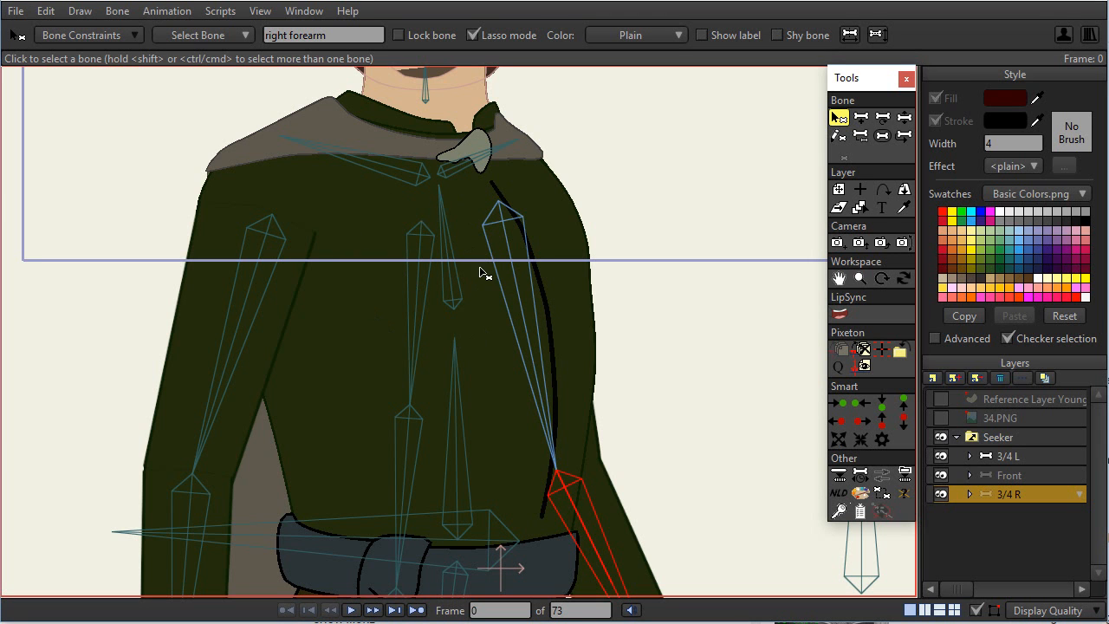
{"action": "mouse_move", "coordinate": [442, 283]}
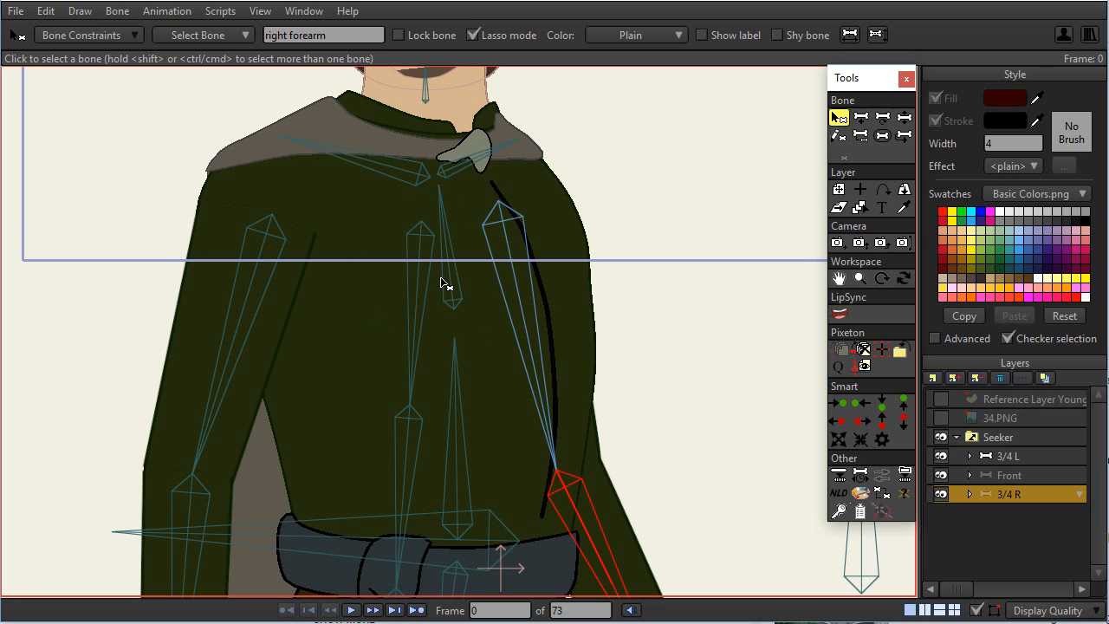
{"action": "mouse_move", "coordinate": [431, 284]}
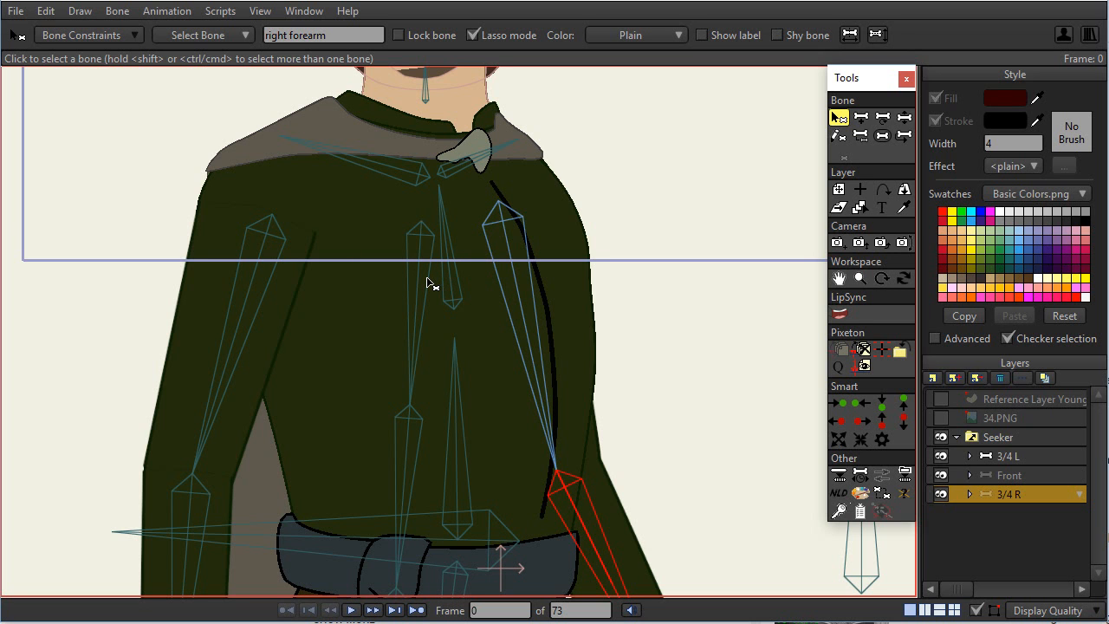
{"action": "mouse_move", "coordinate": [461, 166]}
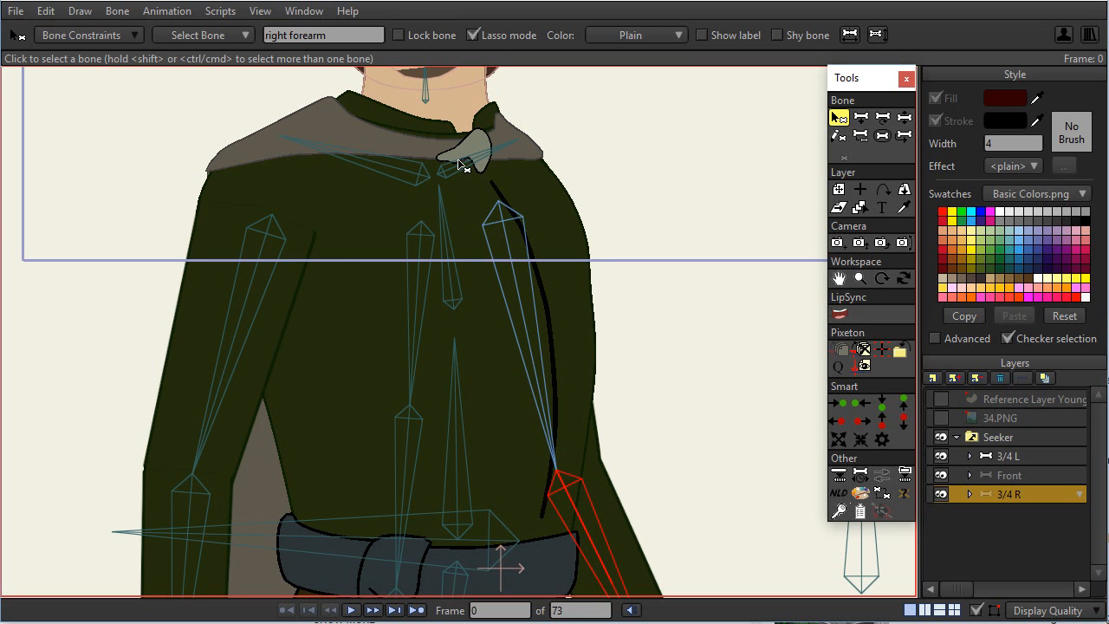
{"action": "mouse_move", "coordinate": [451, 187]}
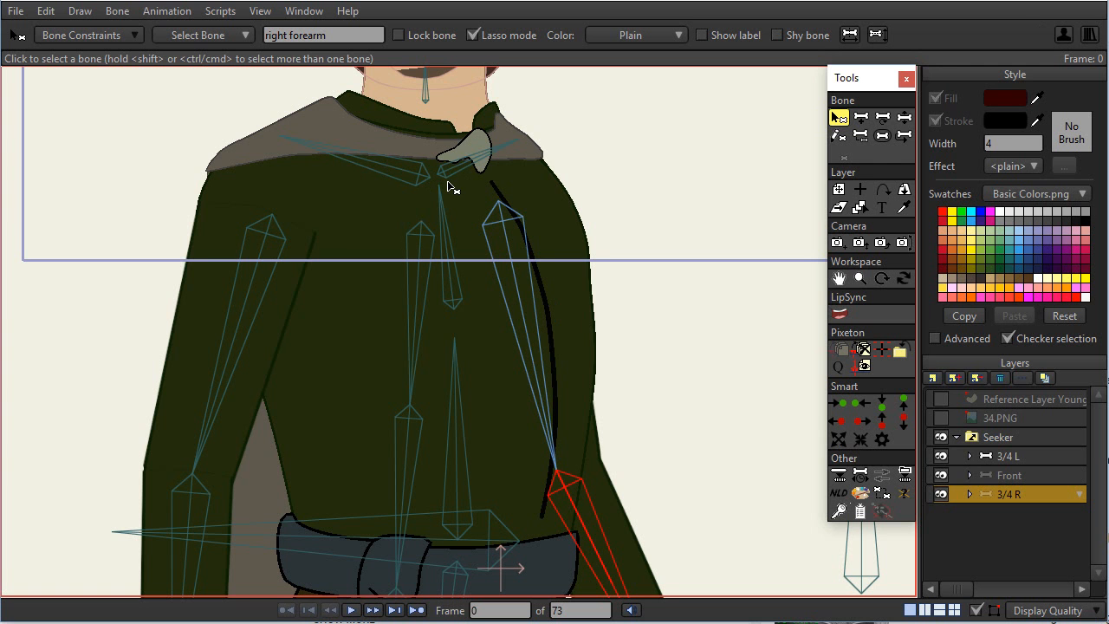
{"action": "mouse_move", "coordinate": [553, 141]}
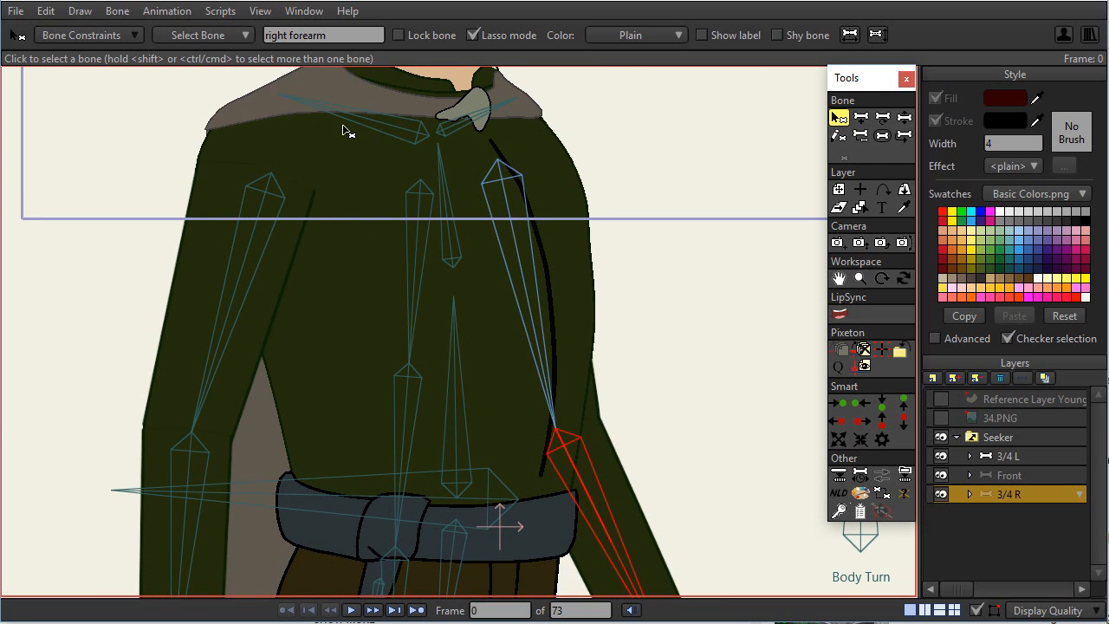
Step: Select the left collar bone, view the head control bones with Reparent Bone, then return to Select Bone
{"action": "left_click", "coordinate": [346, 117]}
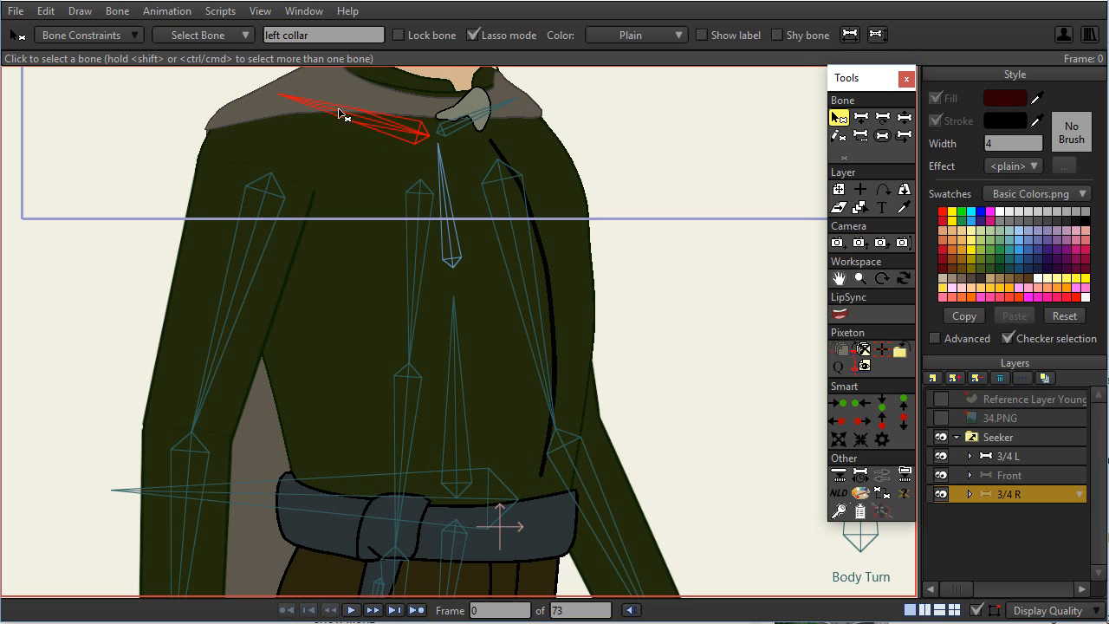
{"action": "mouse_move", "coordinate": [263, 72]}
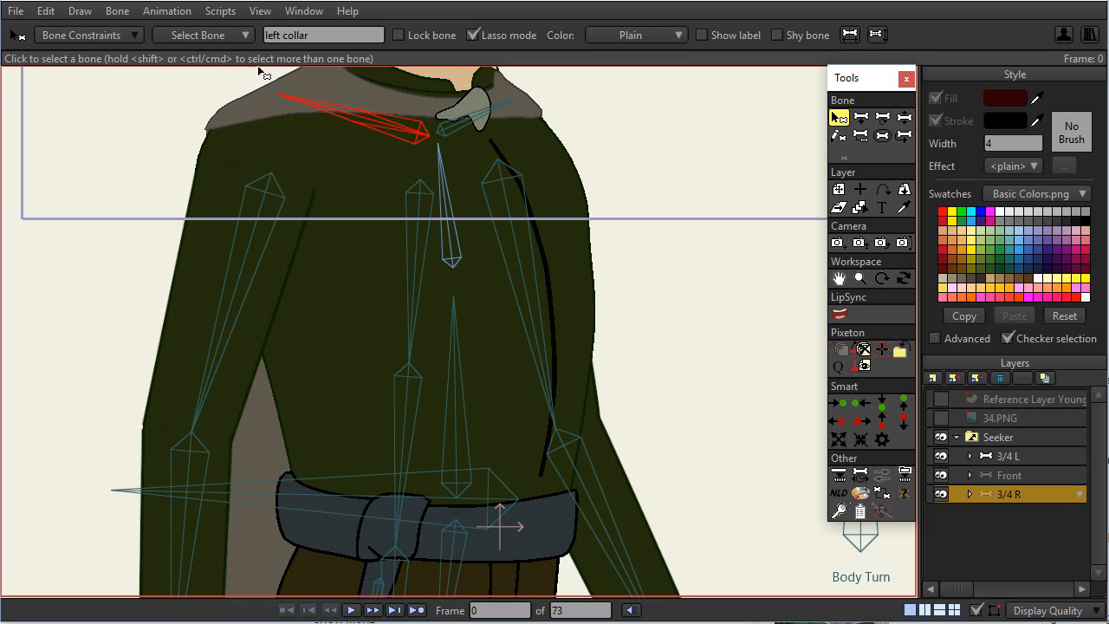
{"action": "mouse_move", "coordinate": [475, 125]}
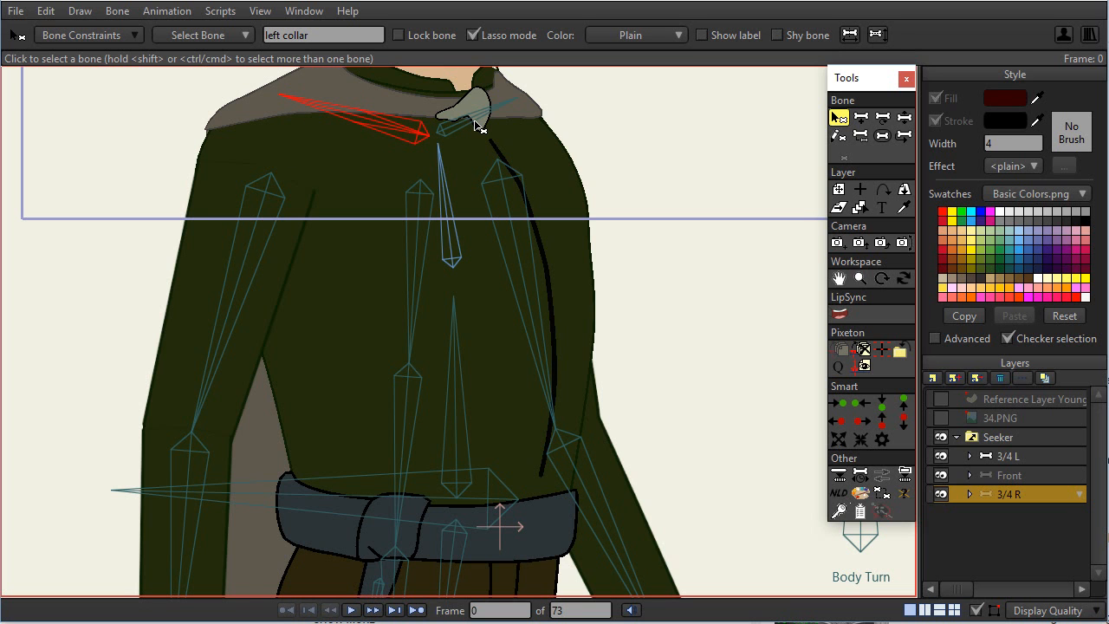
{"action": "mouse_move", "coordinate": [474, 122]}
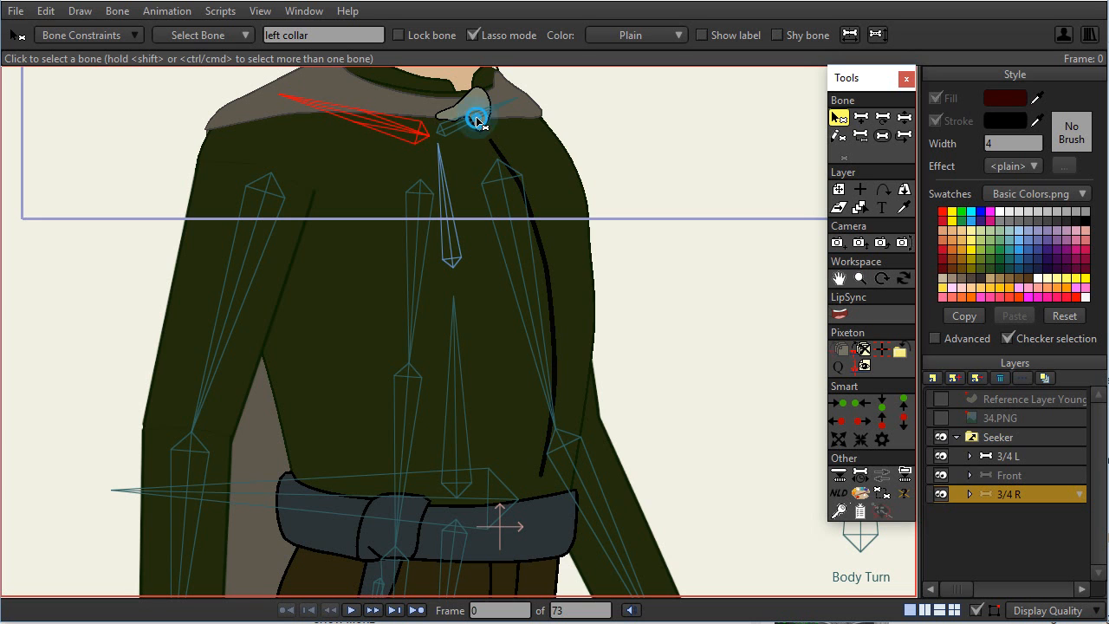
{"action": "left_click", "coordinate": [476, 121]}
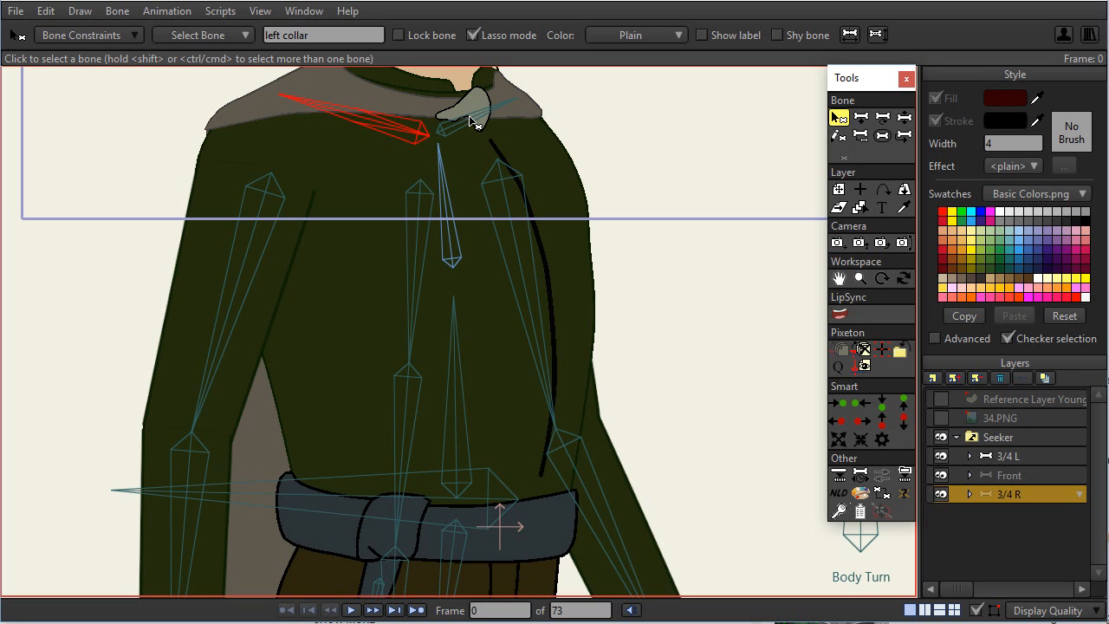
{"action": "left_click", "coordinate": [468, 121]}
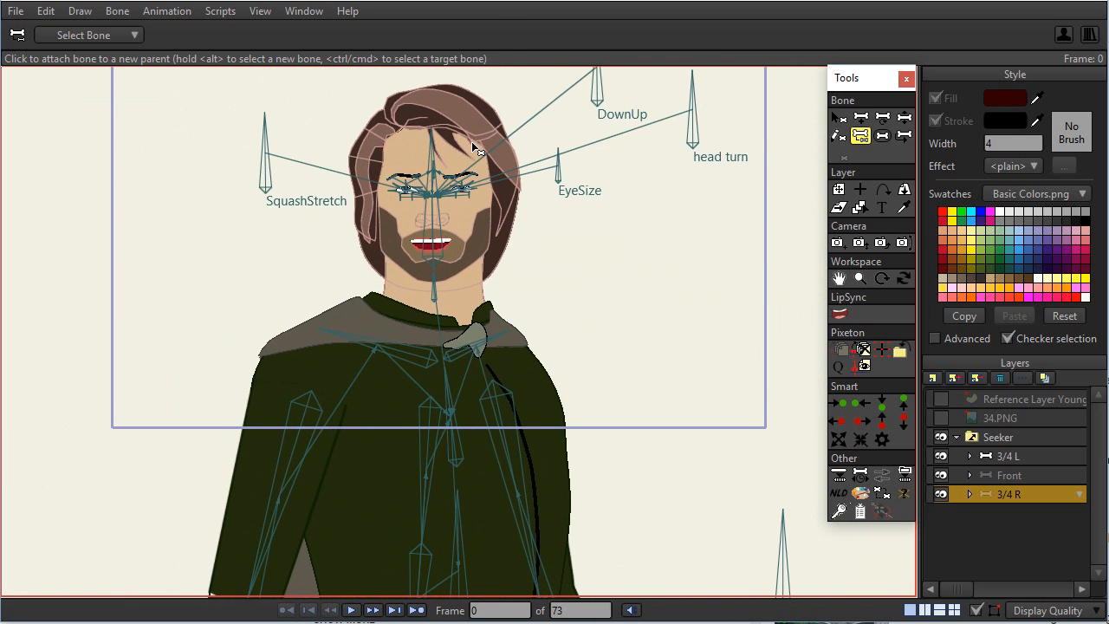
{"action": "mouse_move", "coordinate": [416, 125]}
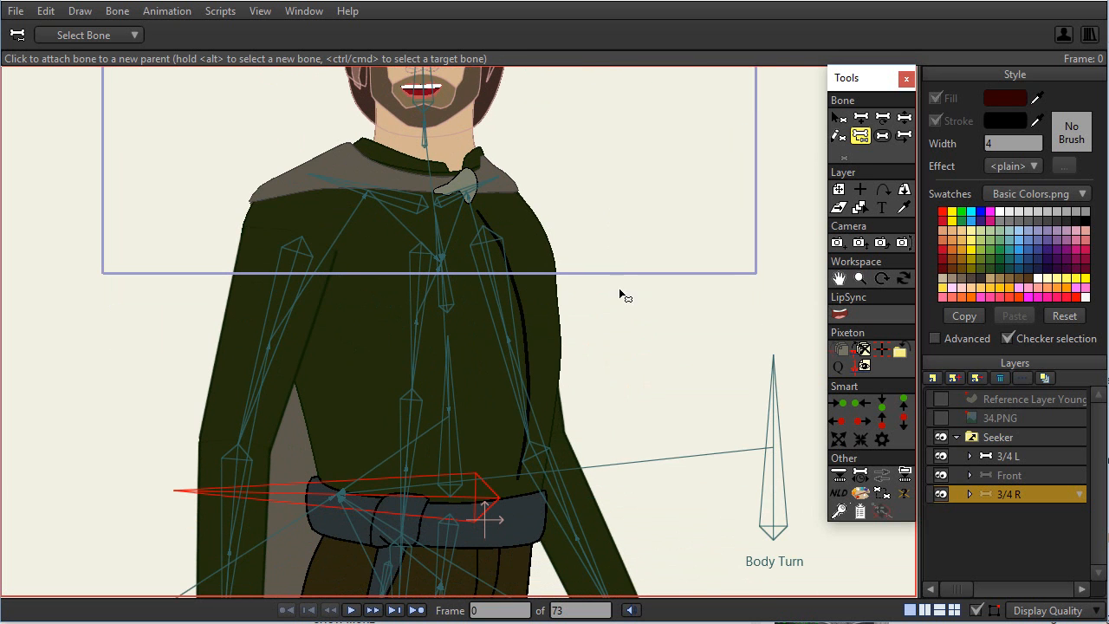
{"action": "mouse_move", "coordinate": [350, 303]}
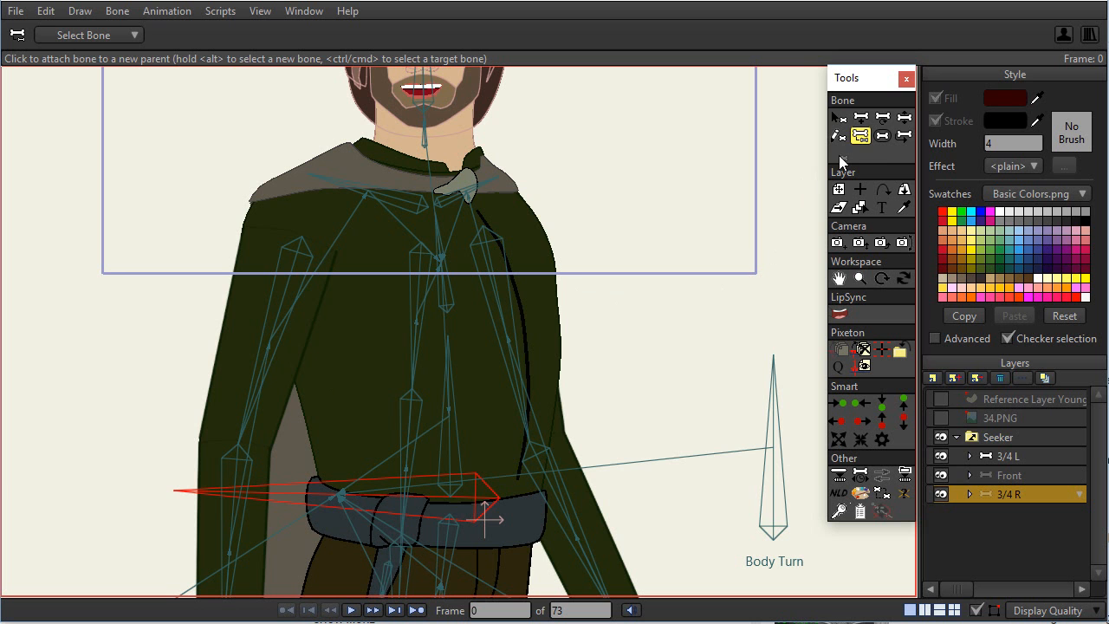
{"action": "left_click", "coordinate": [839, 118]}
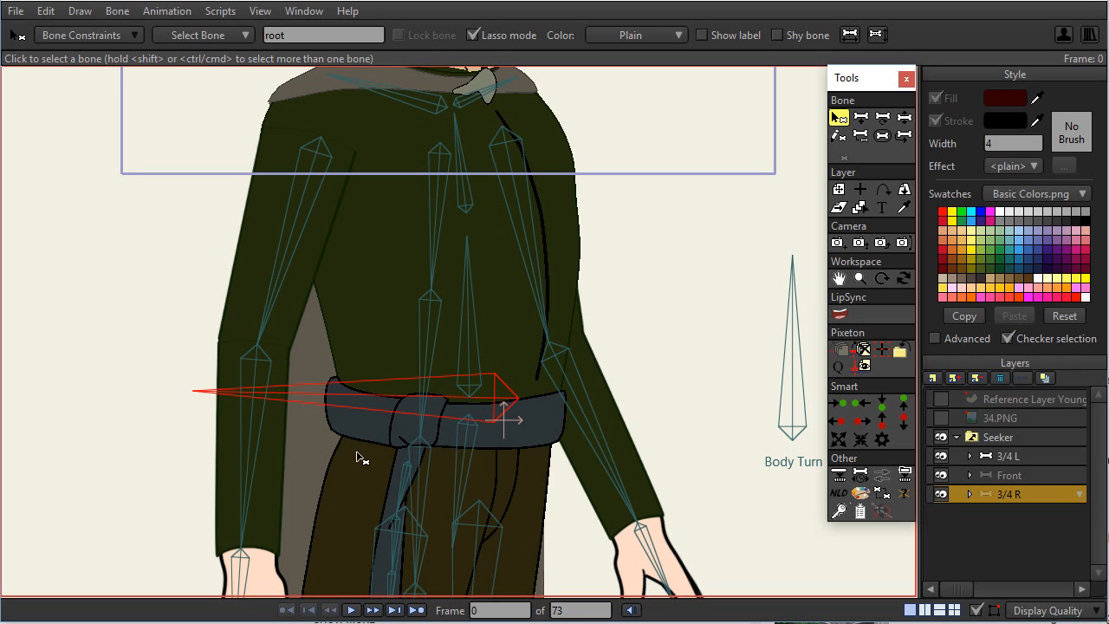
{"action": "mouse_move", "coordinate": [369, 432]}
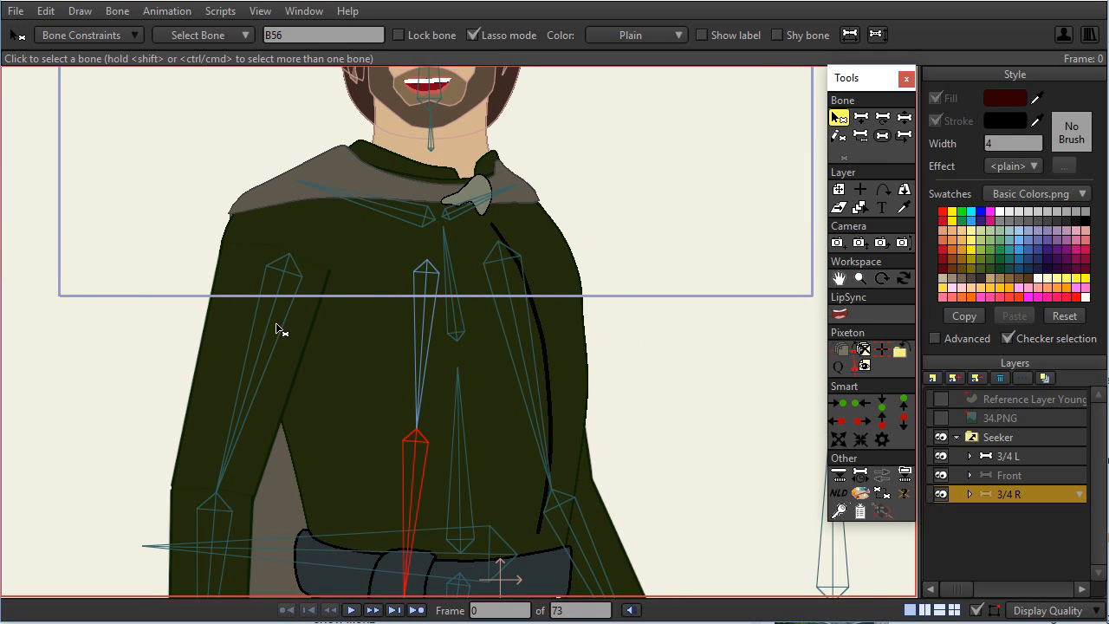
{"action": "mouse_move", "coordinate": [270, 332]}
{"action": "type", "text": "hips"}
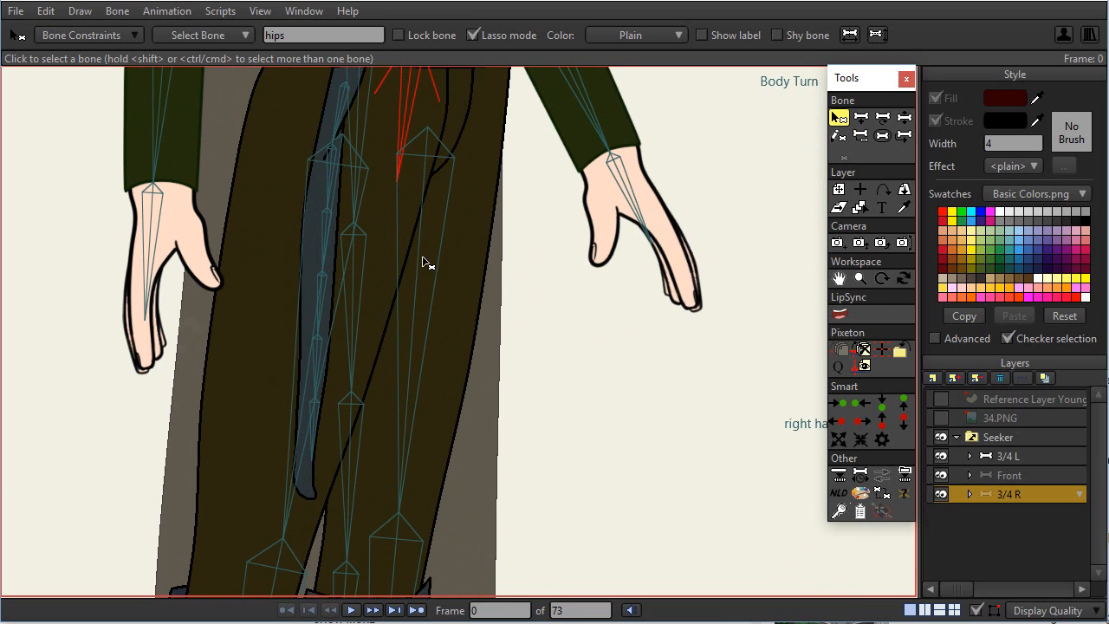
Step: Select the right upper leg, right lower leg, right hand, right foot, left foot and stomach bones in turn
{"action": "left_click", "coordinate": [424, 263]}
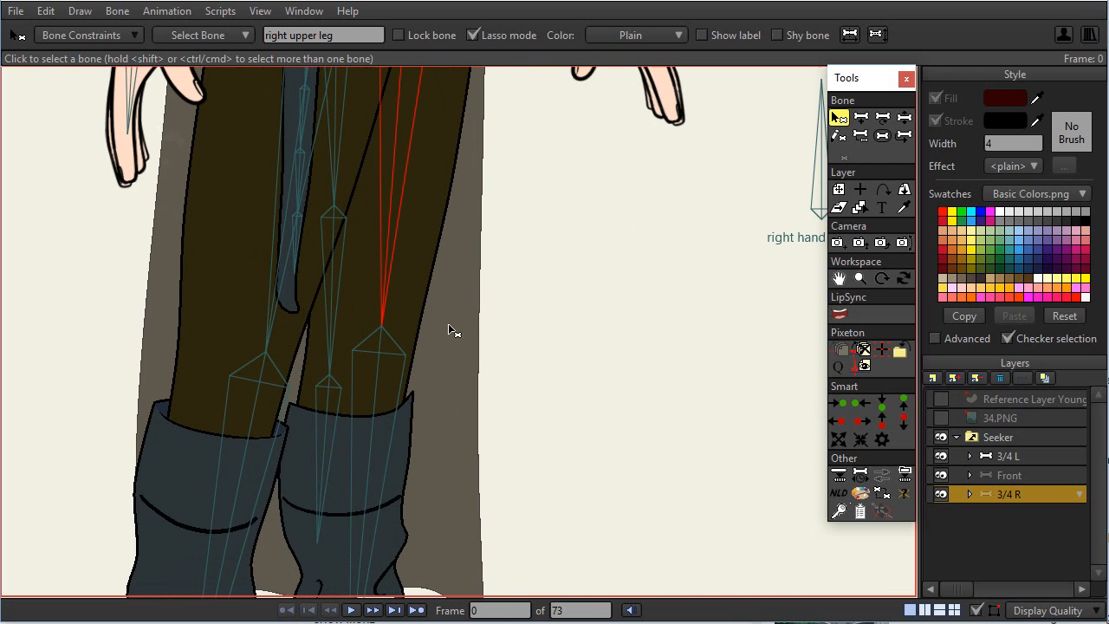
{"action": "left_click", "coordinate": [381, 364]}
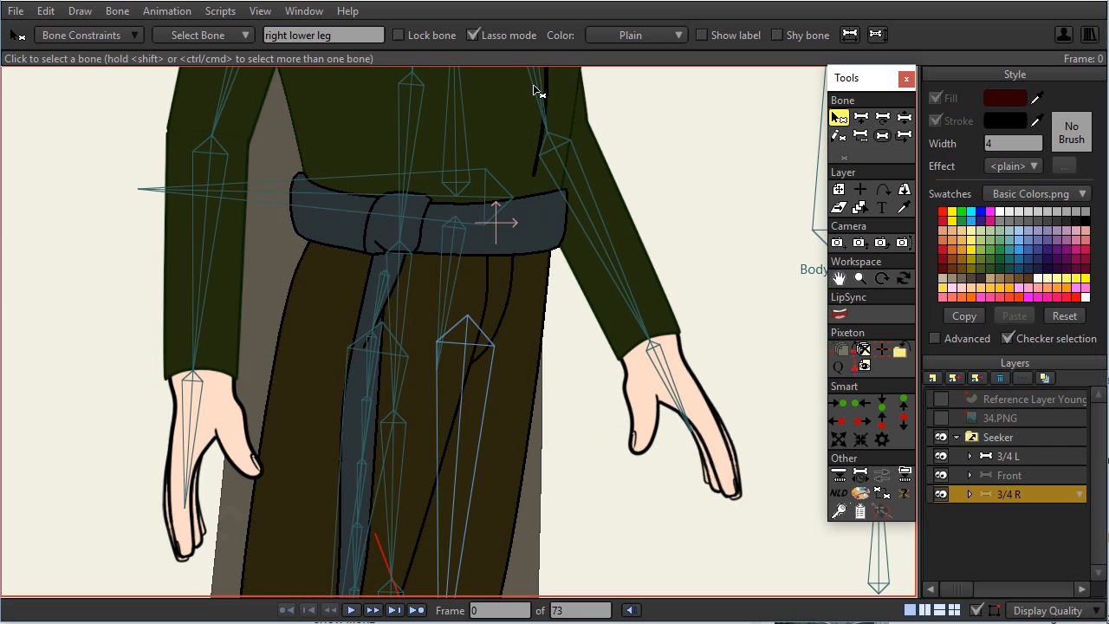
{"action": "left_click", "coordinate": [593, 222]}
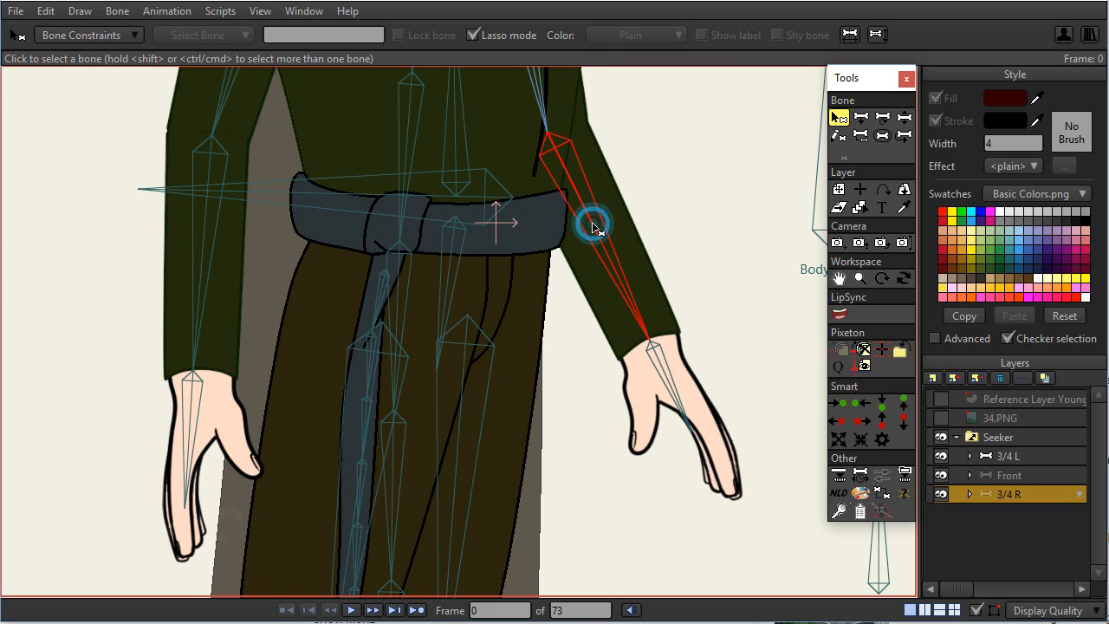
{"action": "left_click", "coordinate": [592, 222]}
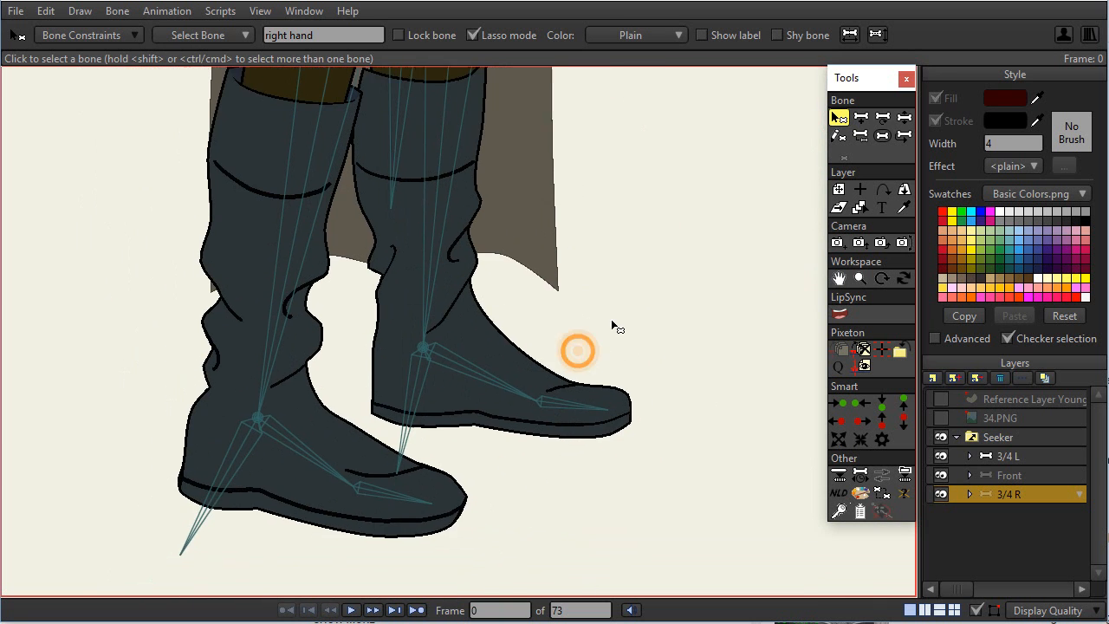
{"action": "left_click", "coordinate": [492, 354]}
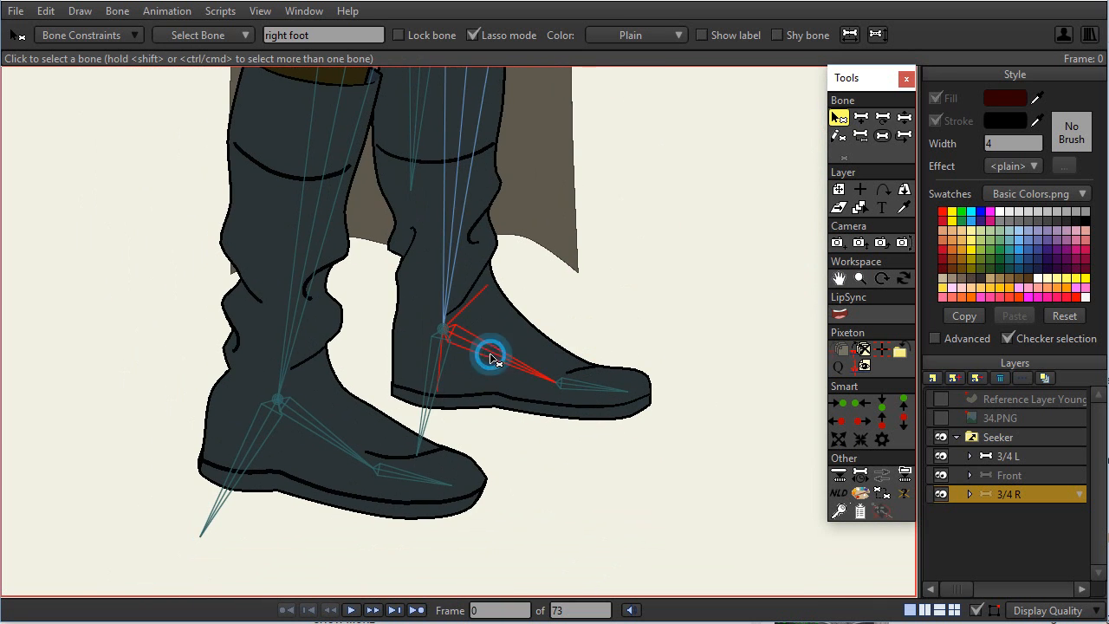
{"action": "left_click", "coordinate": [568, 381]}
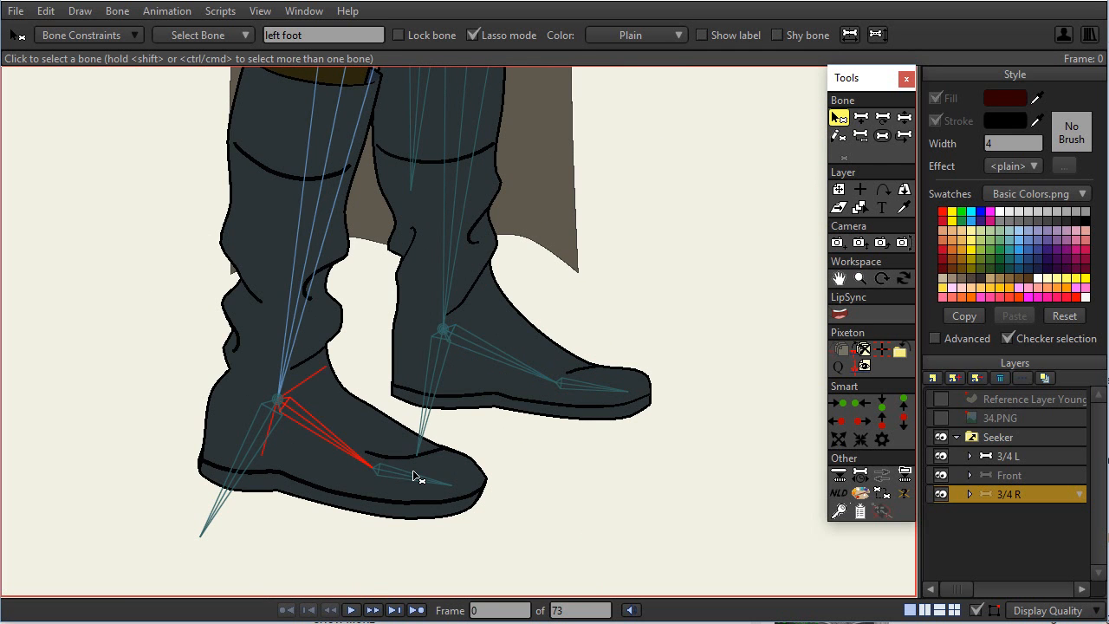
{"action": "left_click", "coordinate": [442, 329]}
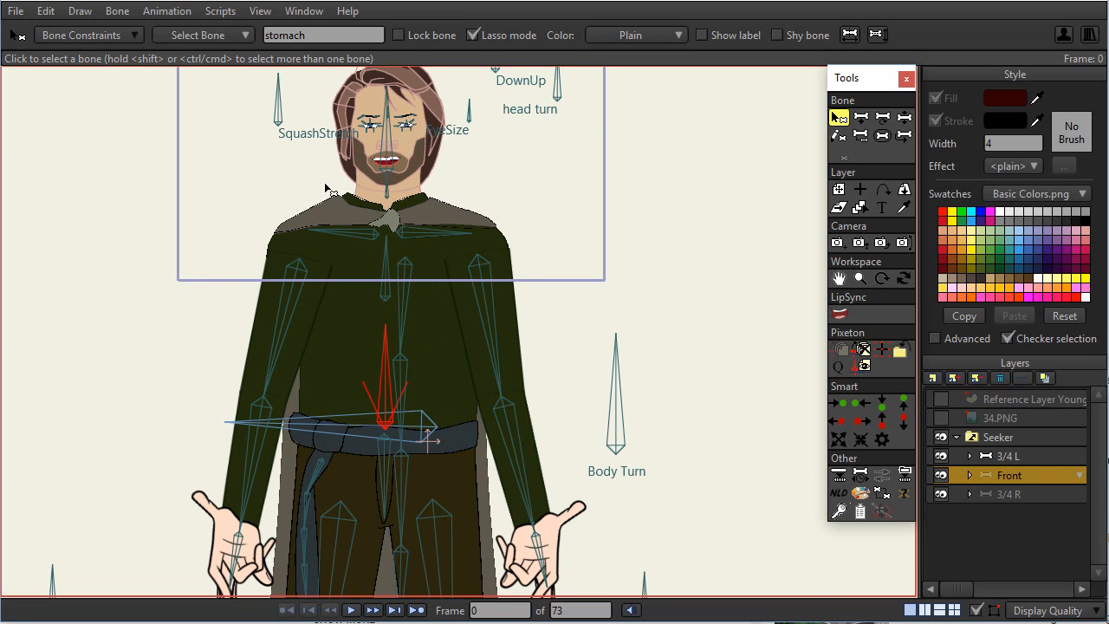
{"action": "mouse_move", "coordinate": [743, 374]}
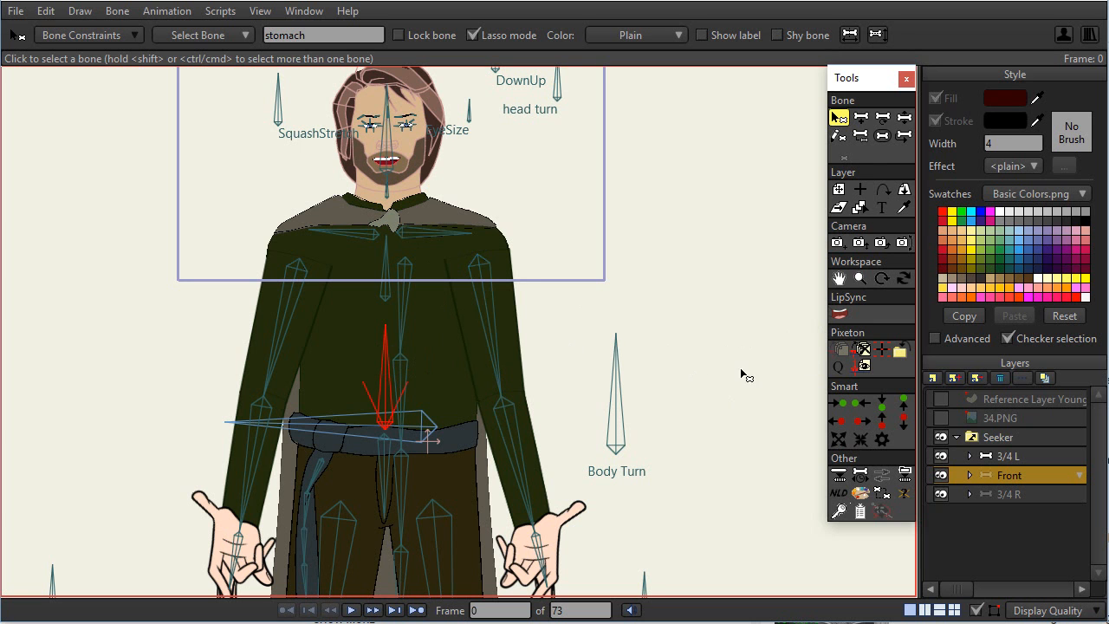
{"action": "mouse_move", "coordinate": [703, 376]}
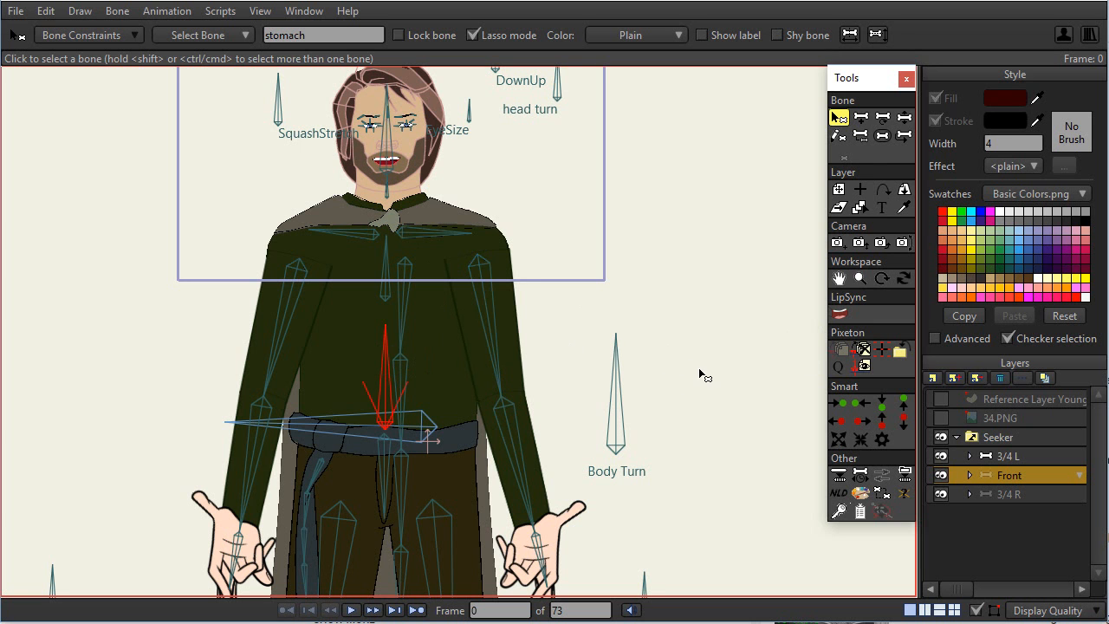
{"action": "mouse_move", "coordinate": [717, 385]}
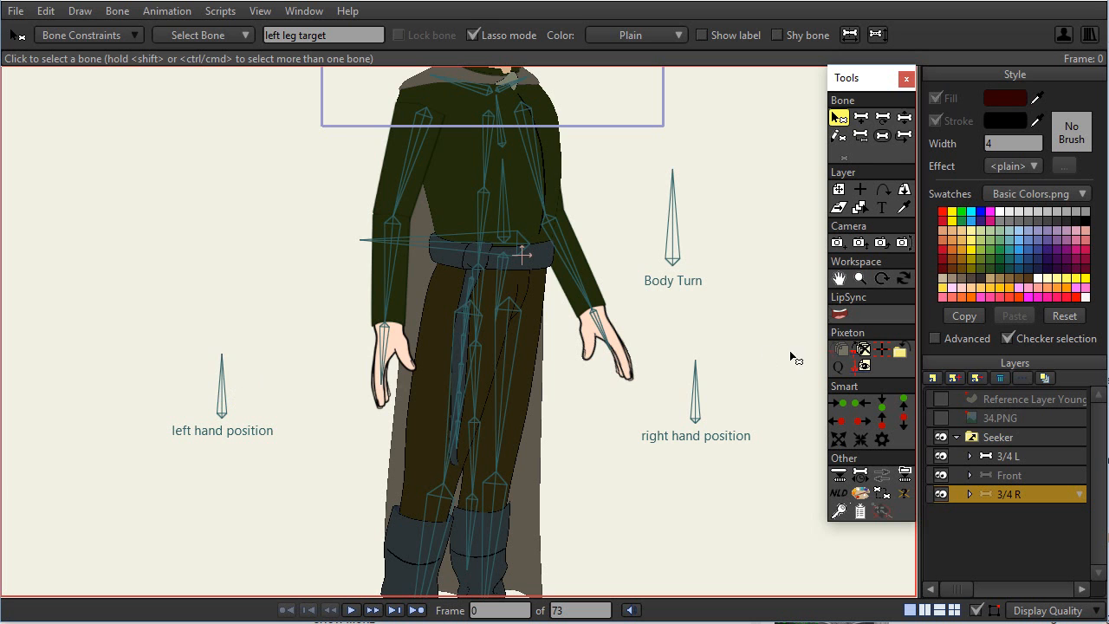
Step: Select the left leg target bone in the 3/4 R drawing
{"action": "left_click", "coordinate": [904, 118]}
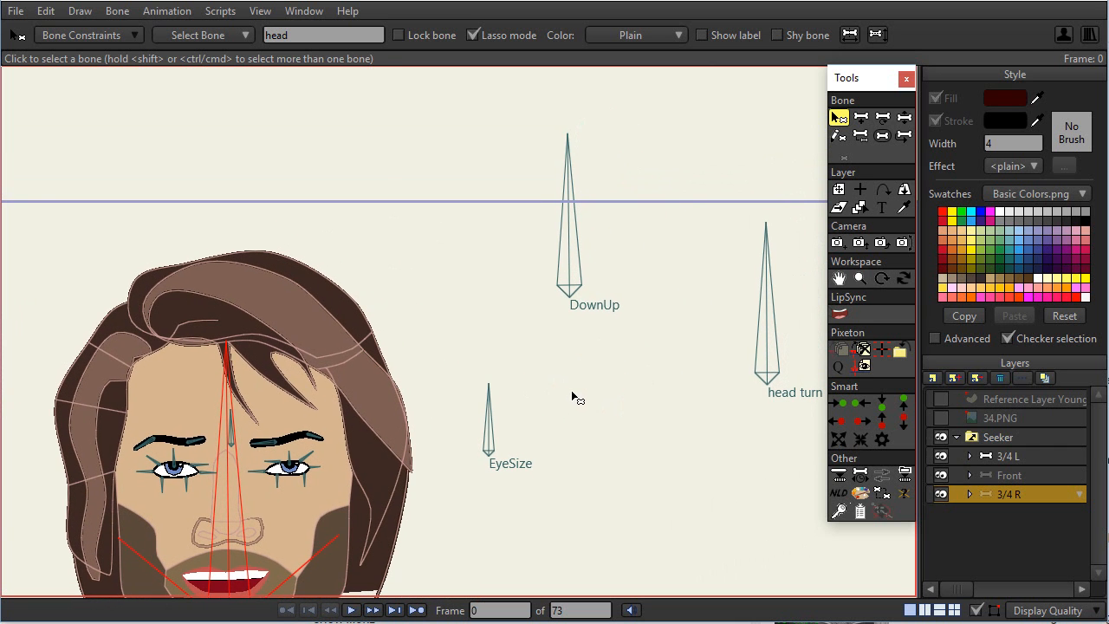
{"action": "mouse_move", "coordinate": [660, 305]}
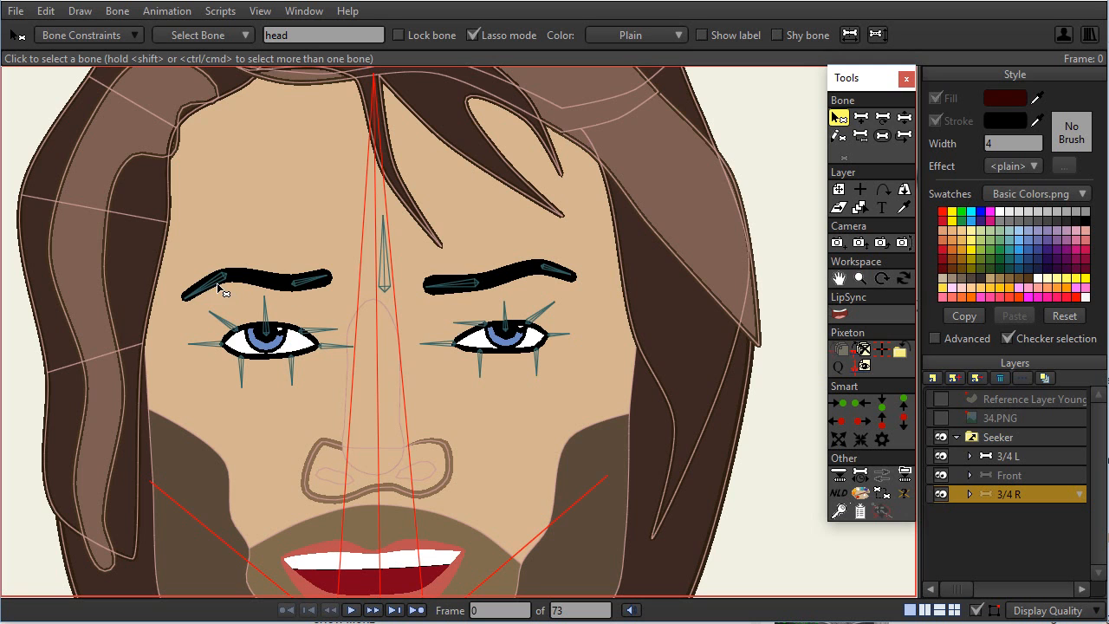
Step: Select left brow 1, right brow 1, the outer right brow bone and the central eyes bone
{"action": "left_click", "coordinate": [217, 285]}
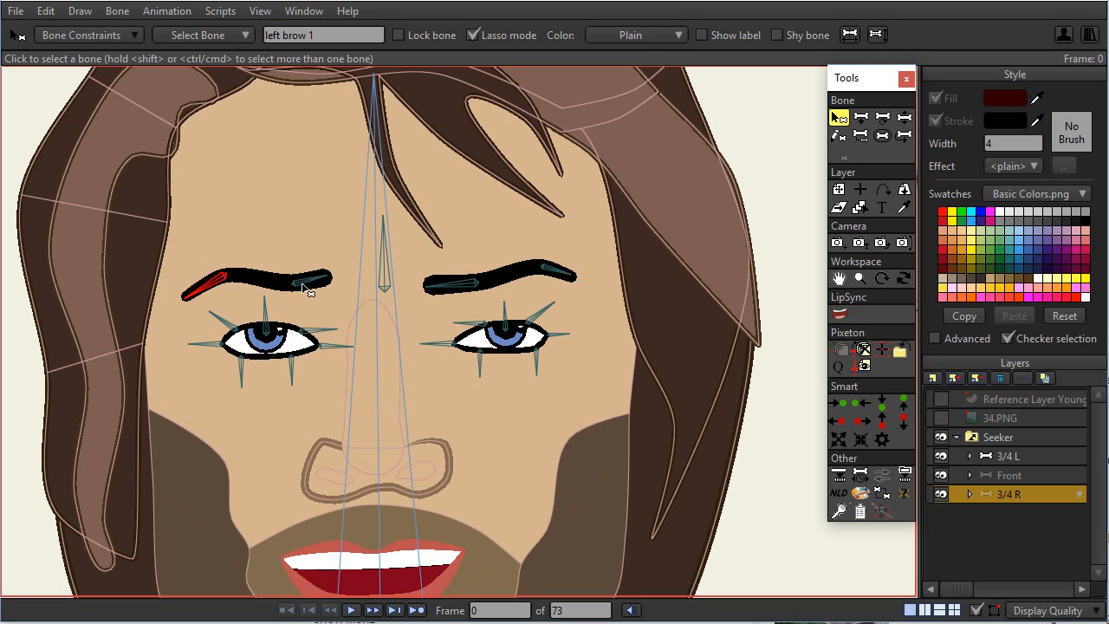
{"action": "left_click", "coordinate": [449, 279]}
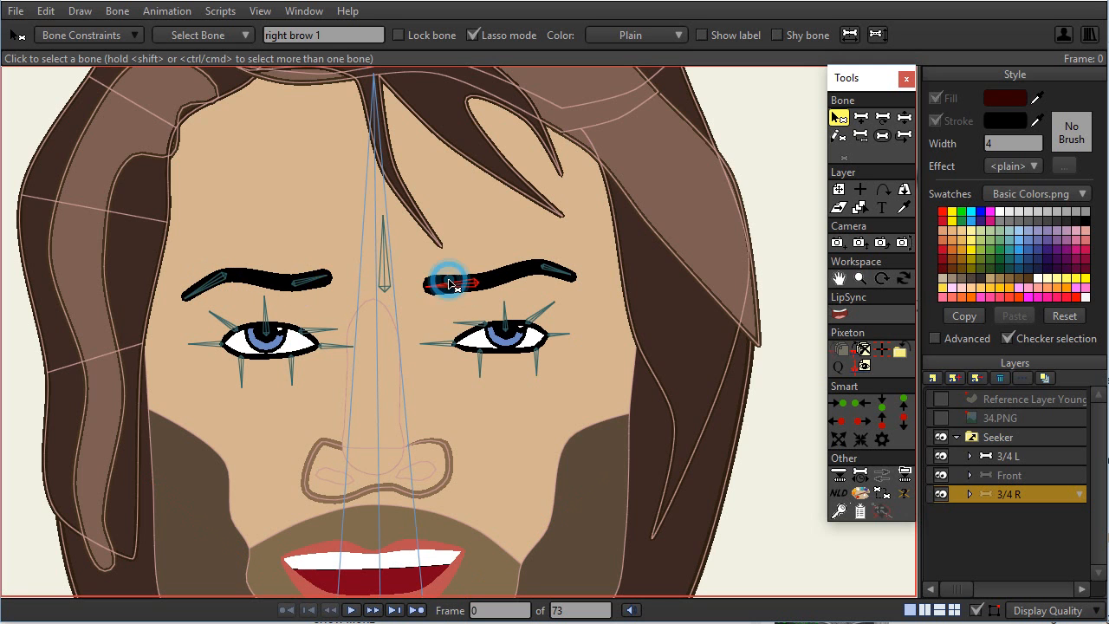
{"action": "left_click", "coordinate": [538, 277]}
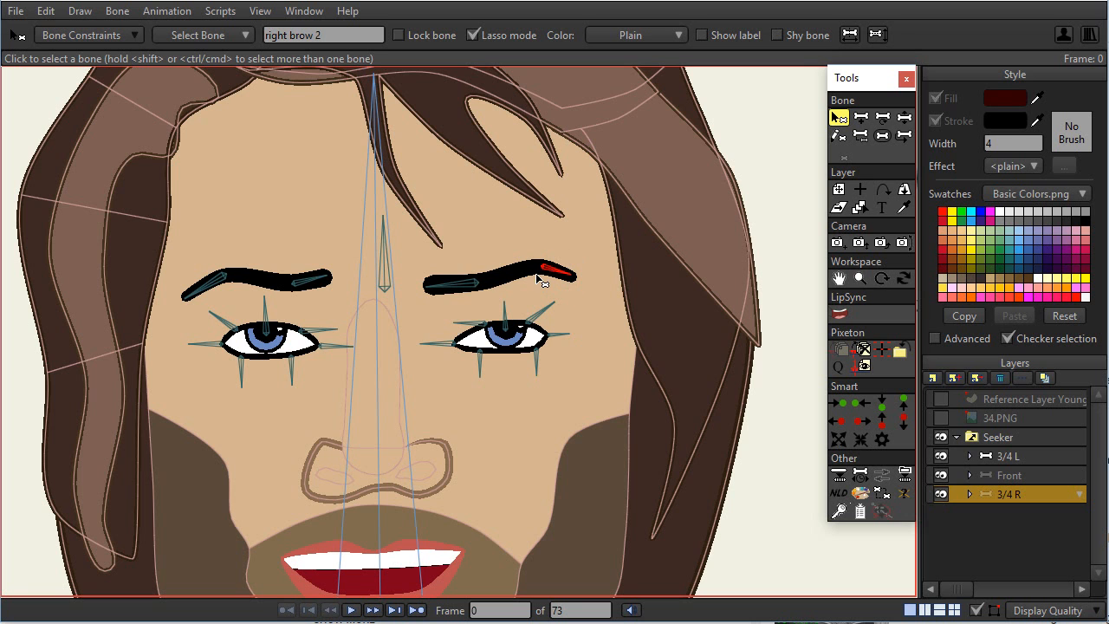
{"action": "left_click", "coordinate": [385, 259]}
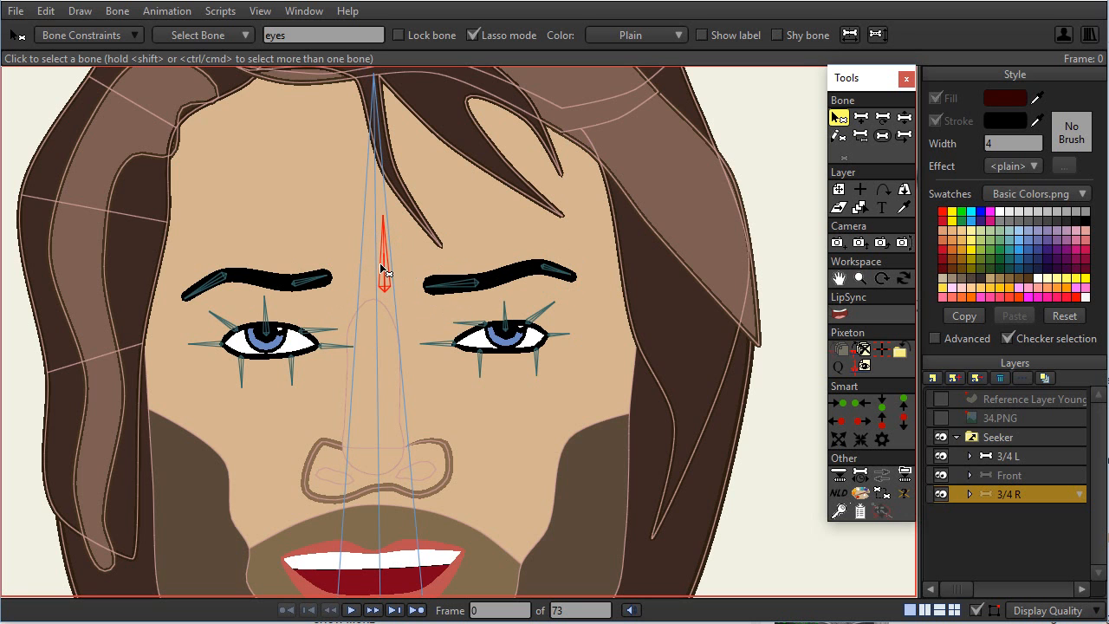
{"action": "mouse_move", "coordinate": [345, 332]}
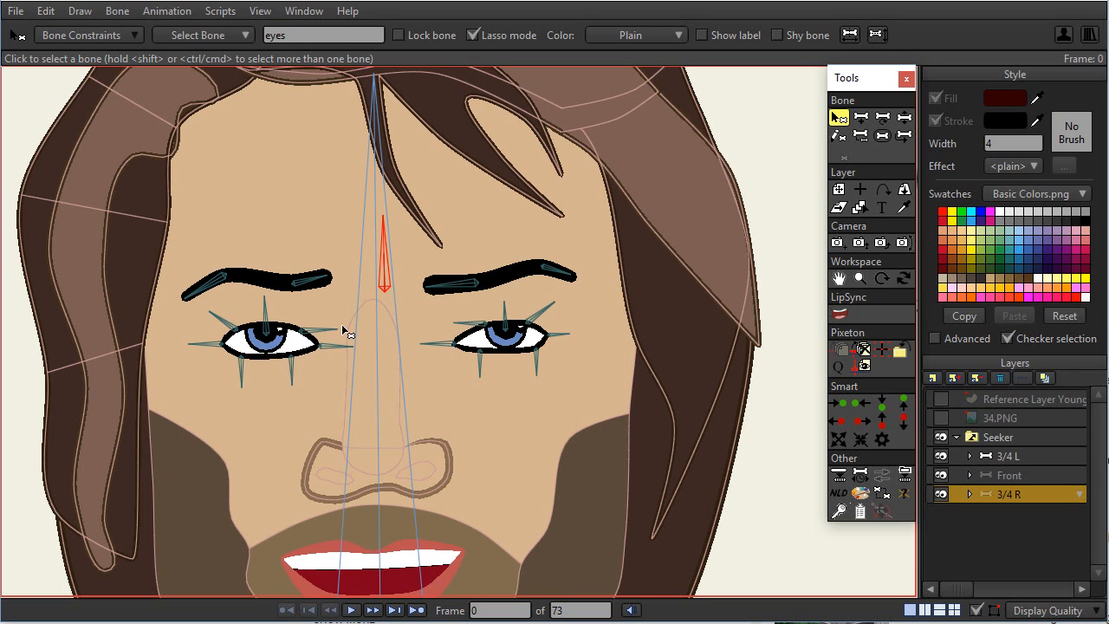
Step: Select the left eye, right eye and left eye 1 bones to confirm their names
{"action": "left_click", "coordinate": [269, 321]}
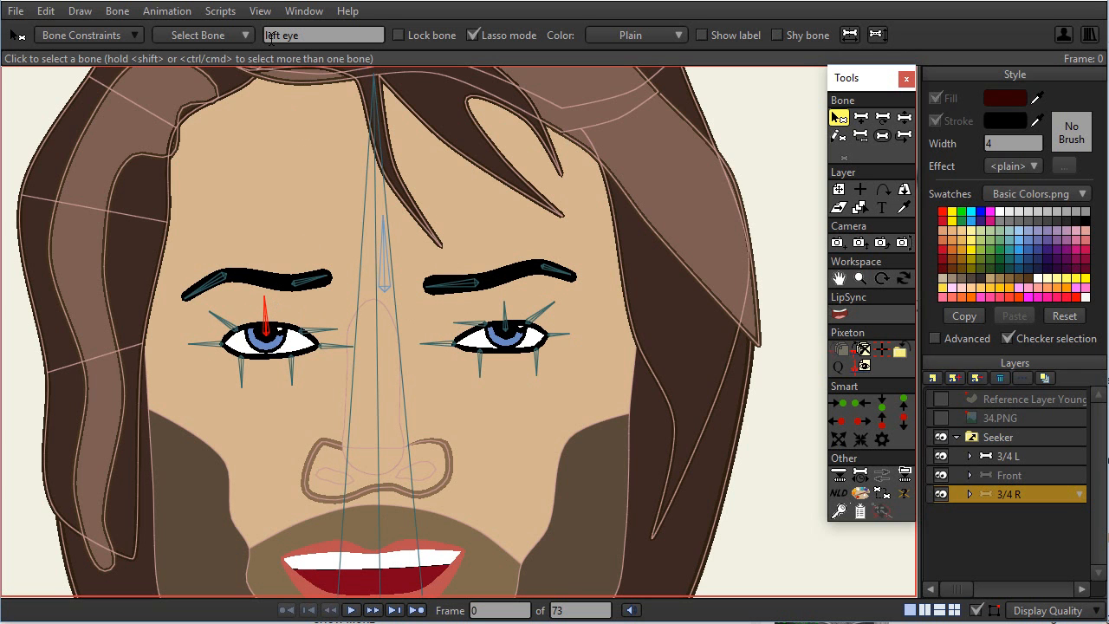
{"action": "left_click", "coordinate": [506, 326]}
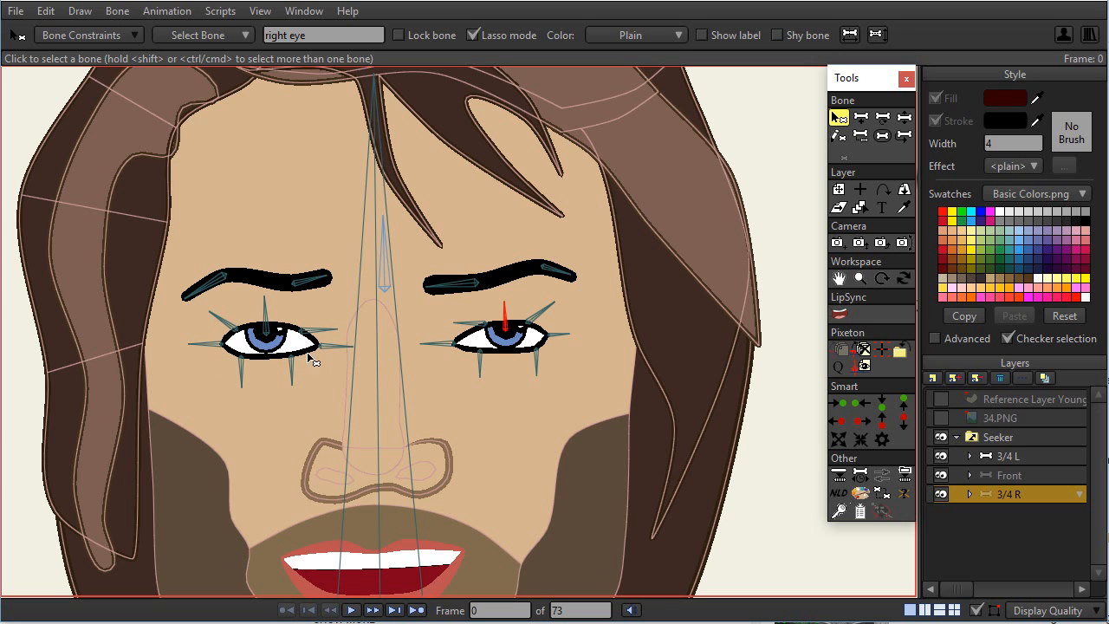
{"action": "mouse_move", "coordinate": [316, 347]}
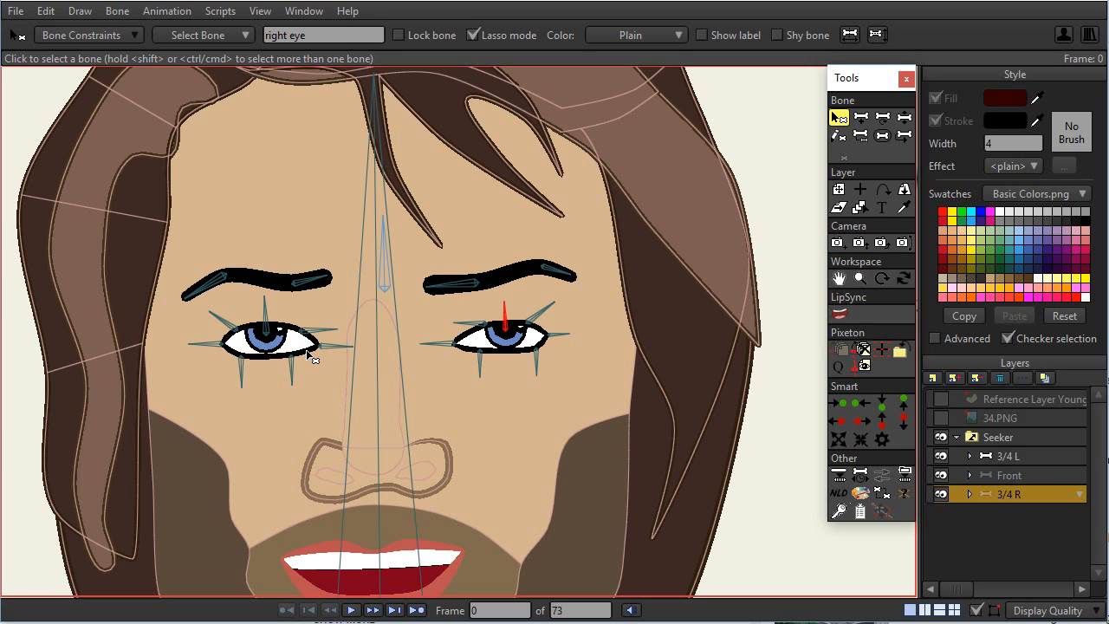
{"action": "mouse_move", "coordinate": [274, 363]}
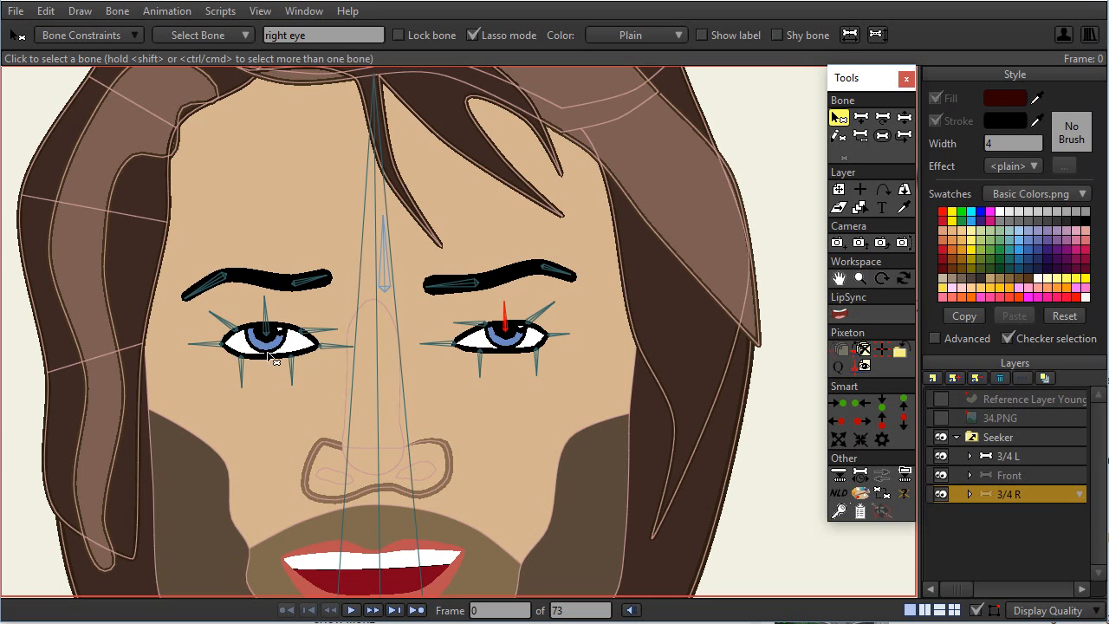
{"action": "mouse_move", "coordinate": [309, 344]}
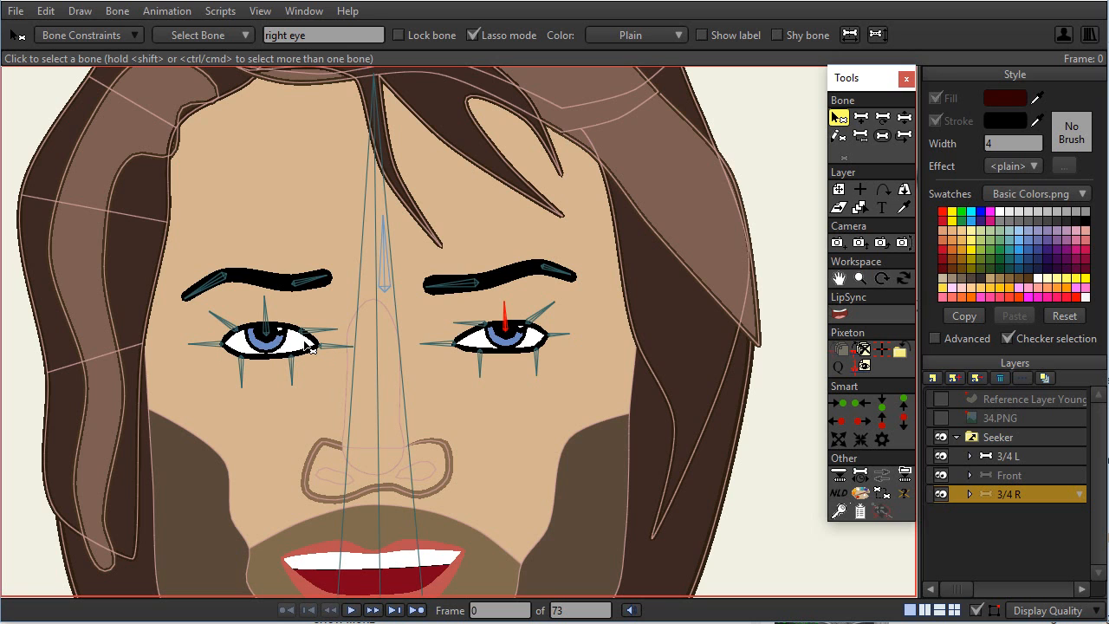
{"action": "mouse_move", "coordinate": [206, 354]}
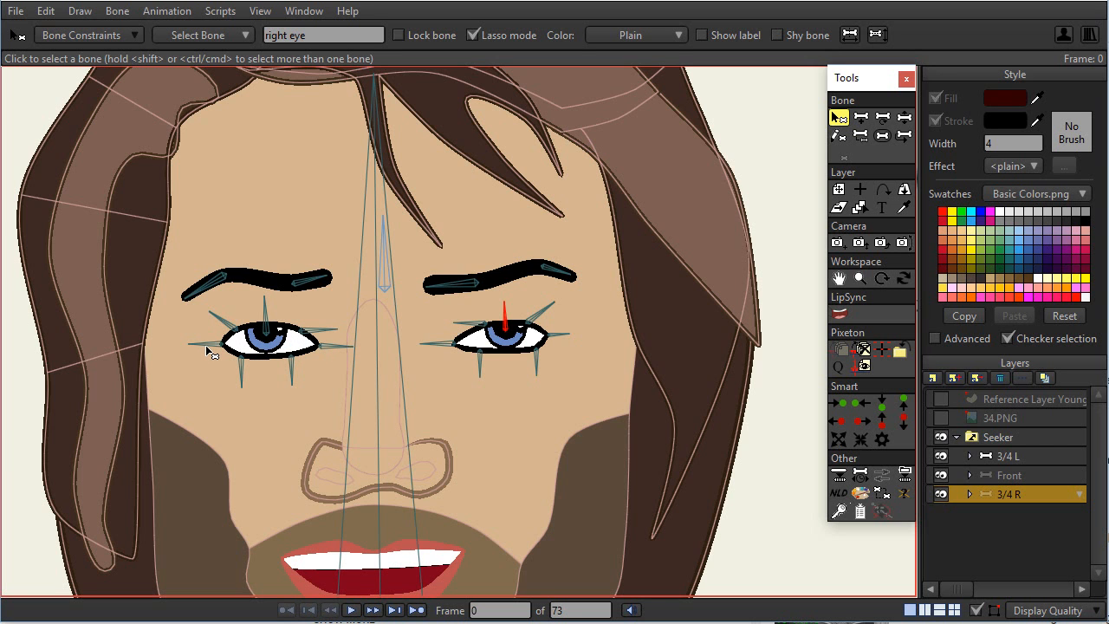
{"action": "mouse_move", "coordinate": [222, 350]}
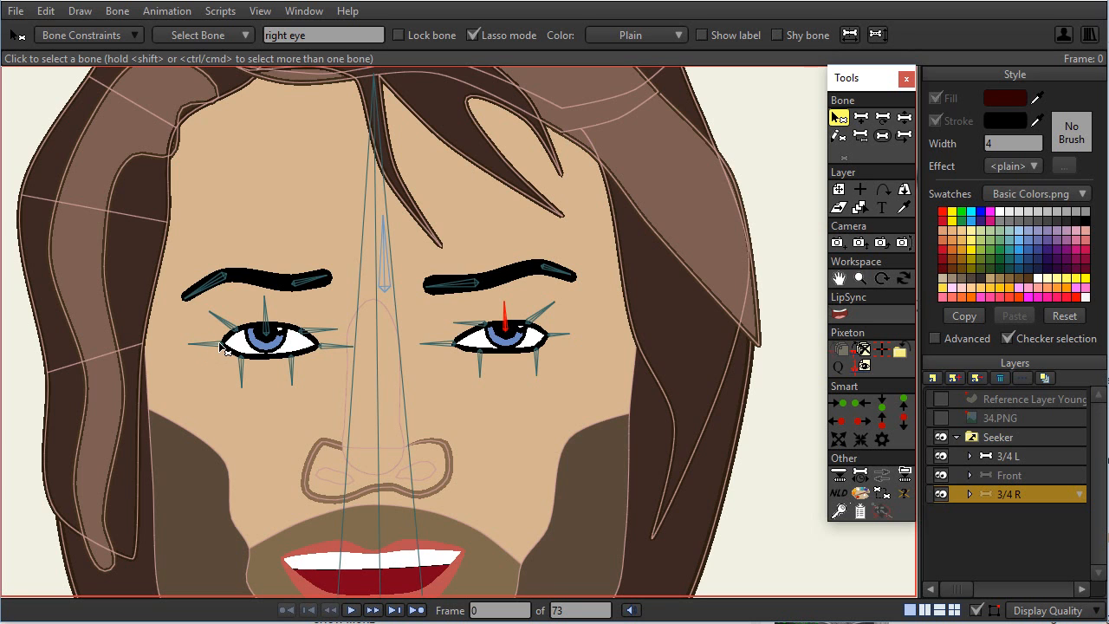
{"action": "left_click", "coordinate": [224, 345]}
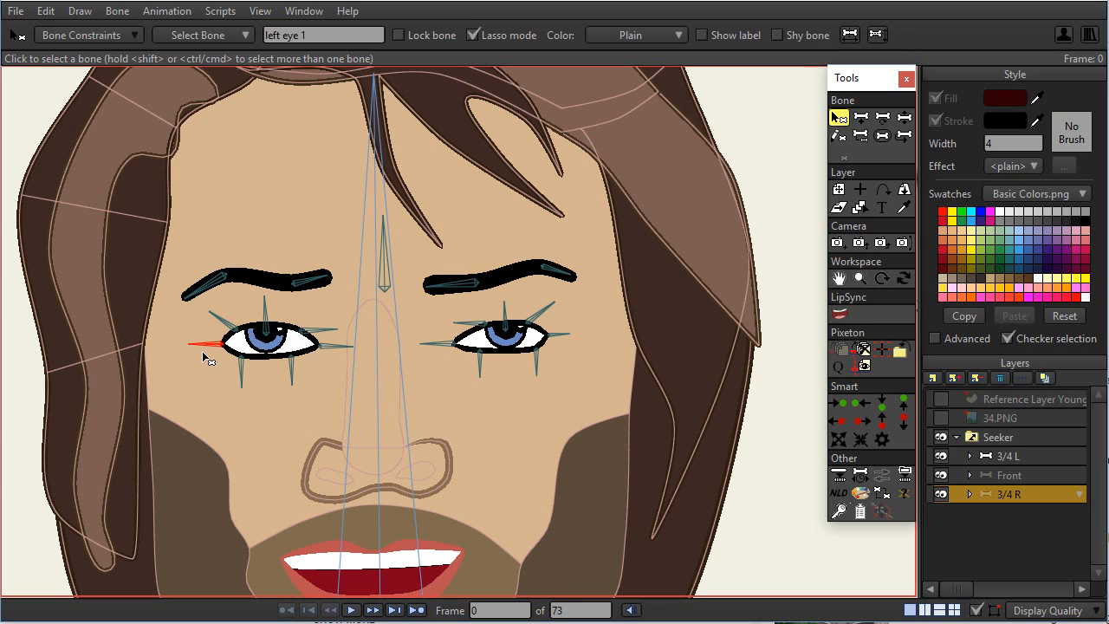
Step: Select left eye 5, a bone beside the right eye, and right eye 6
{"action": "left_click", "coordinate": [225, 322]}
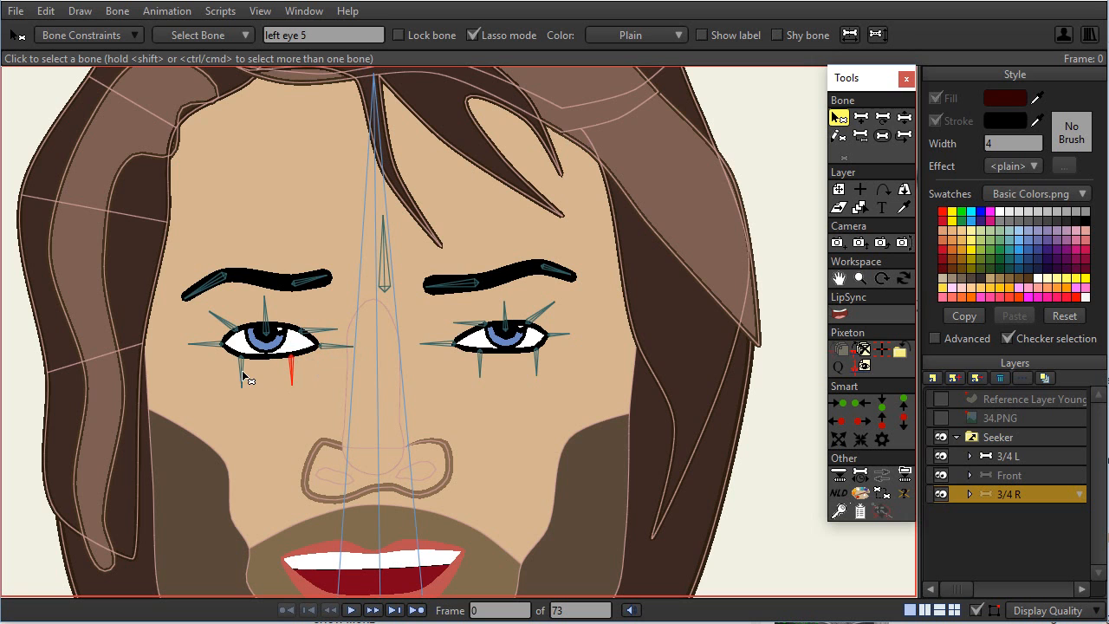
{"action": "left_click", "coordinate": [447, 343]}
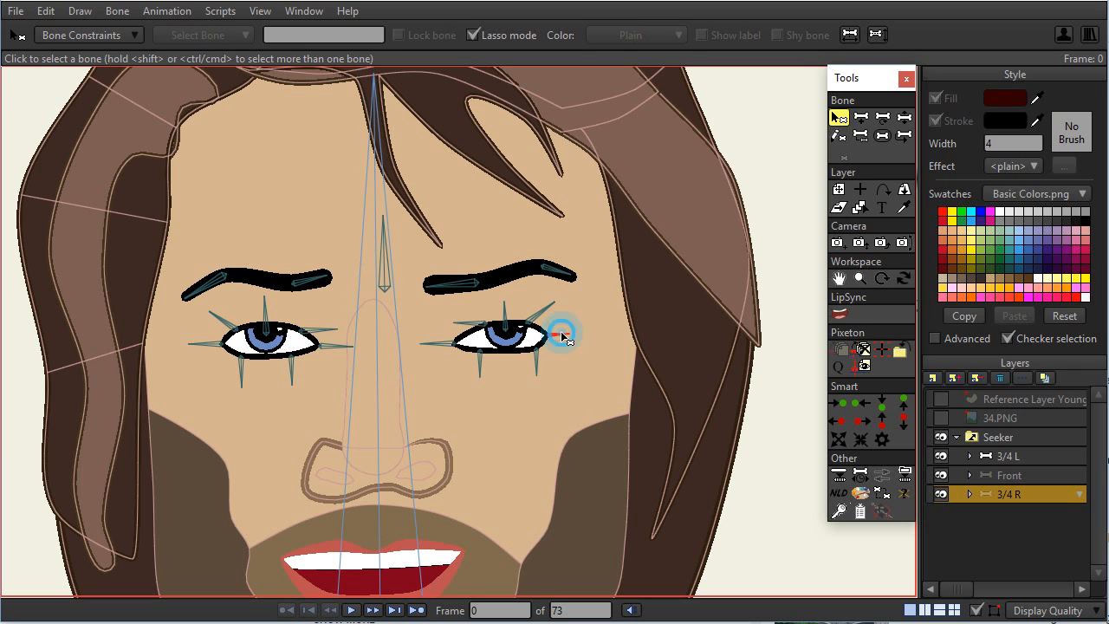
{"action": "left_click", "coordinate": [561, 332]}
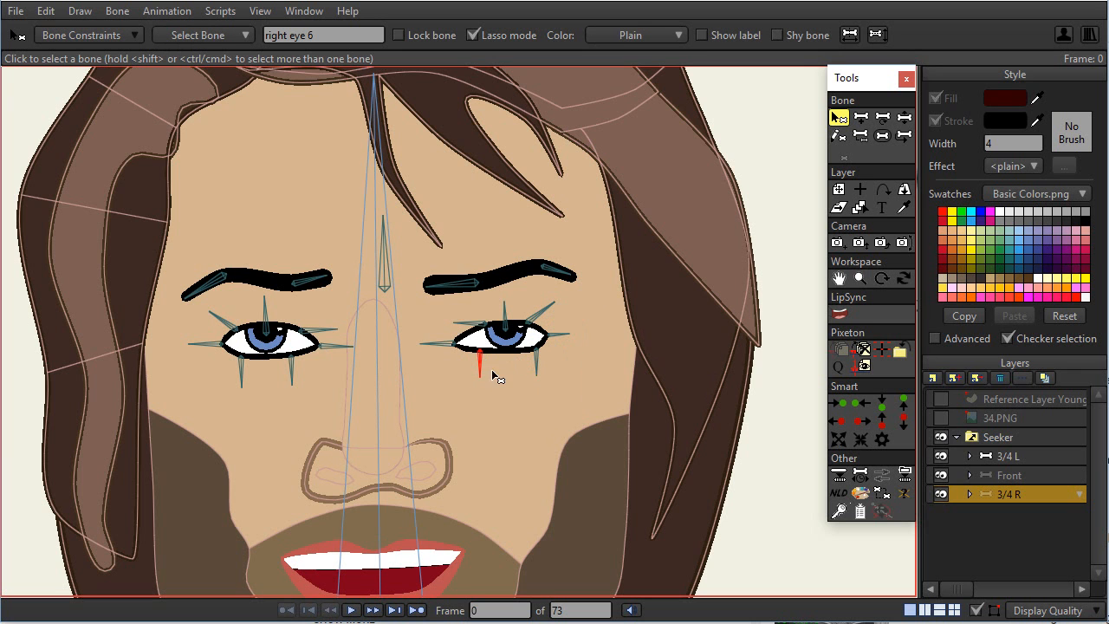
{"action": "mouse_move", "coordinate": [523, 425]}
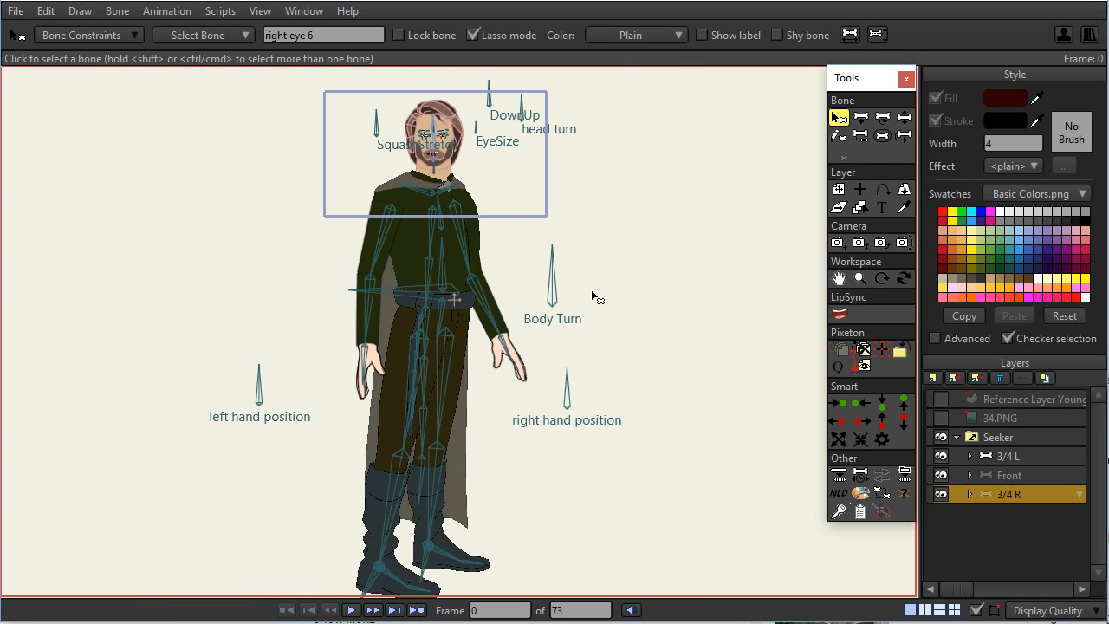
{"action": "mouse_move", "coordinate": [608, 266]}
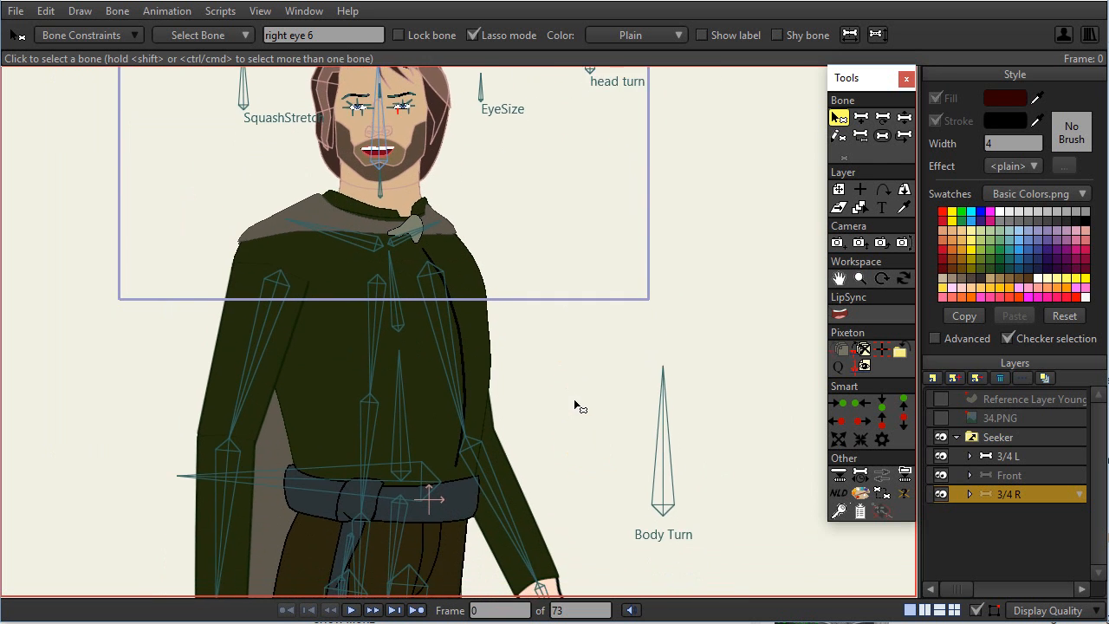
{"action": "mouse_move", "coordinate": [291, 308]}
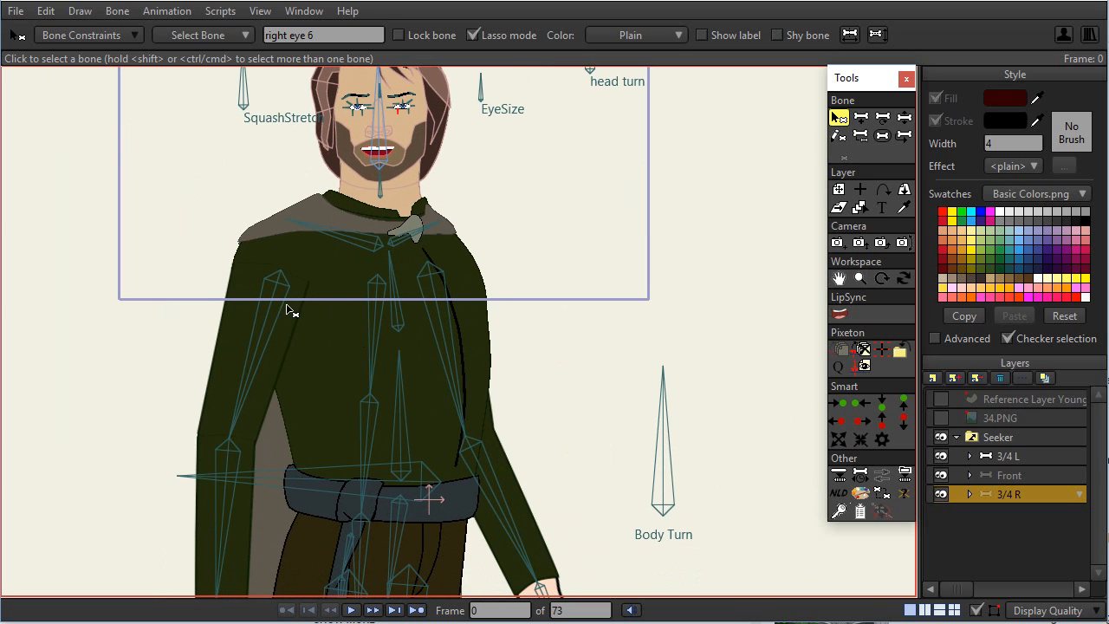
{"action": "mouse_move", "coordinate": [464, 395]}
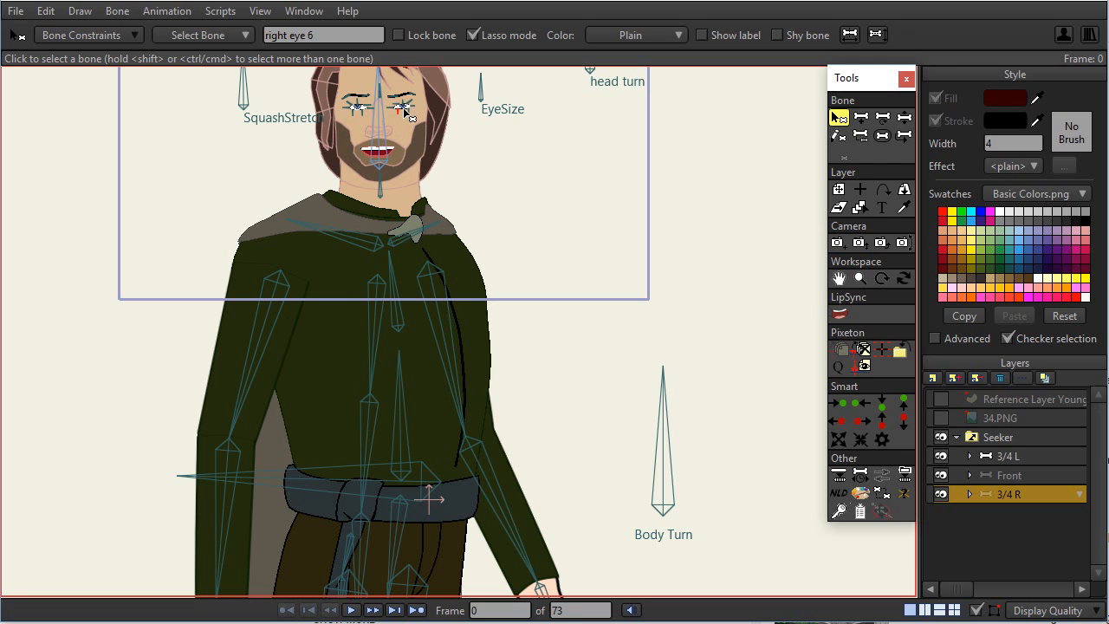
{"action": "mouse_move", "coordinate": [464, 303]}
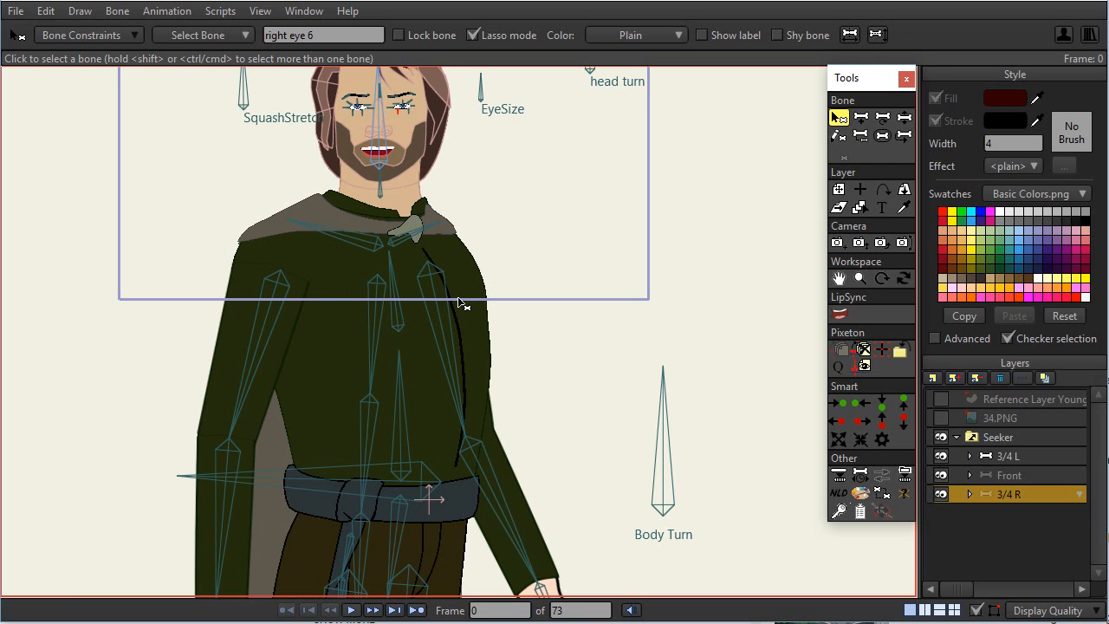
{"action": "mouse_move", "coordinate": [291, 273]}
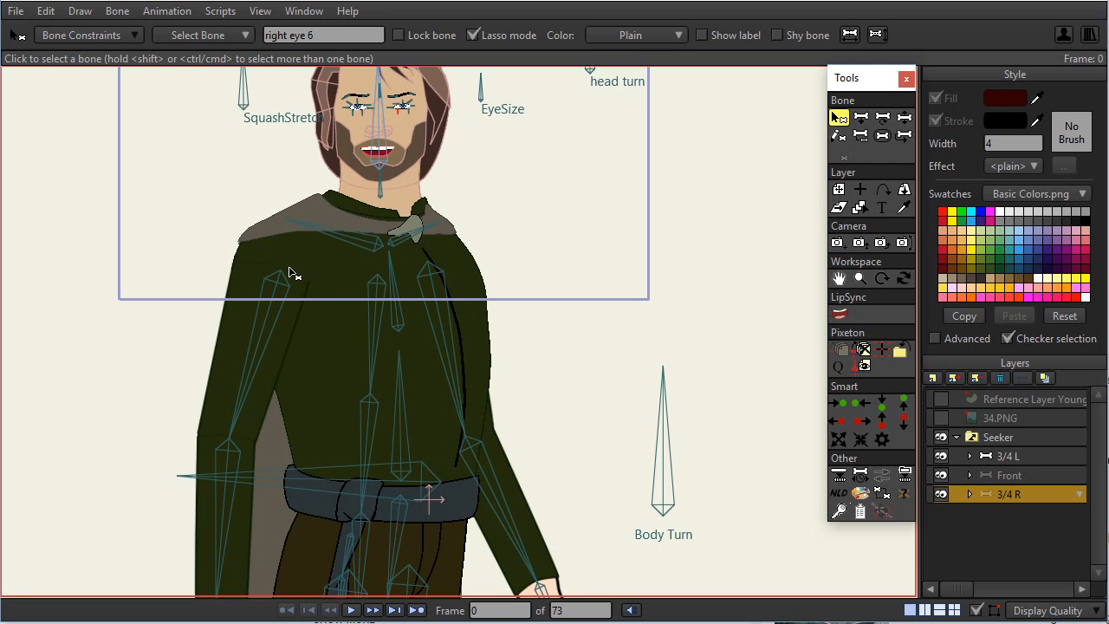
{"action": "mouse_move", "coordinate": [340, 358]}
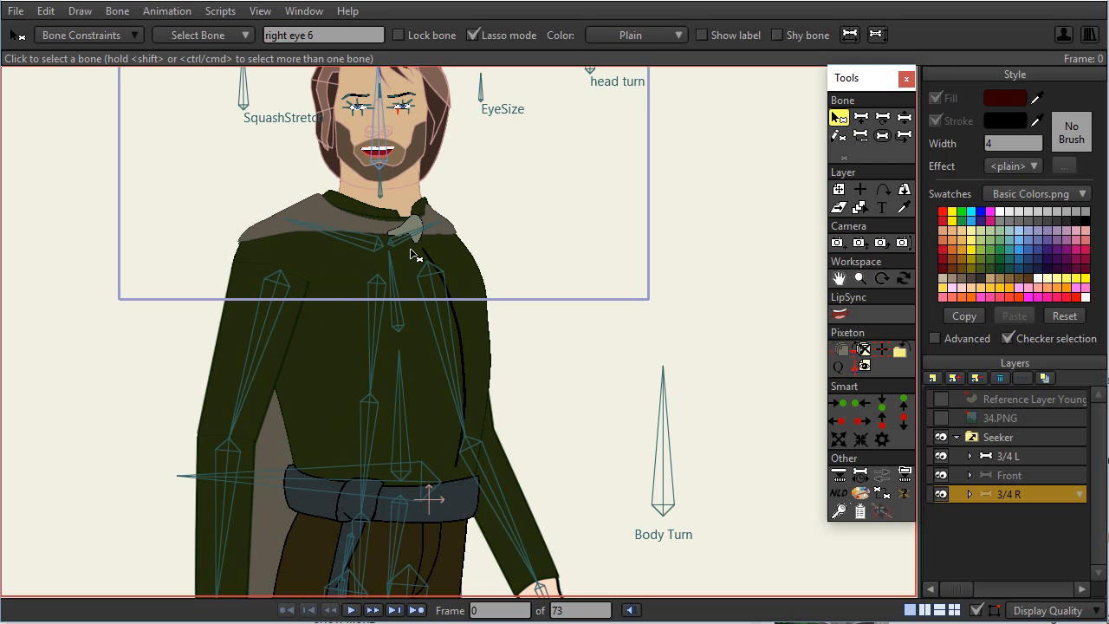
{"action": "mouse_move", "coordinate": [367, 135]}
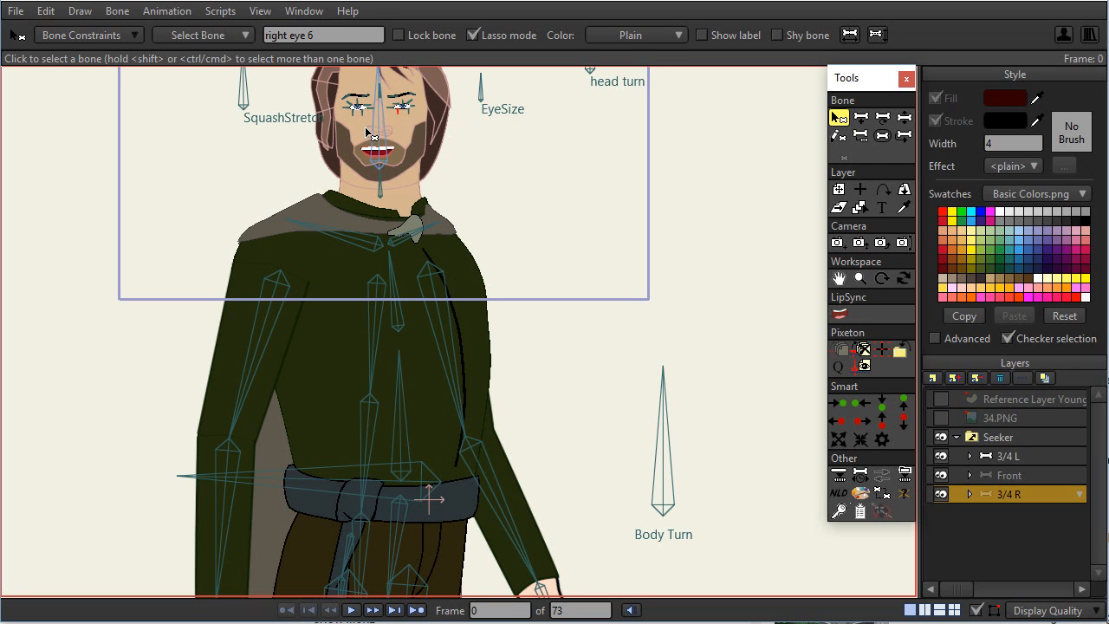
{"action": "mouse_move", "coordinate": [423, 164]}
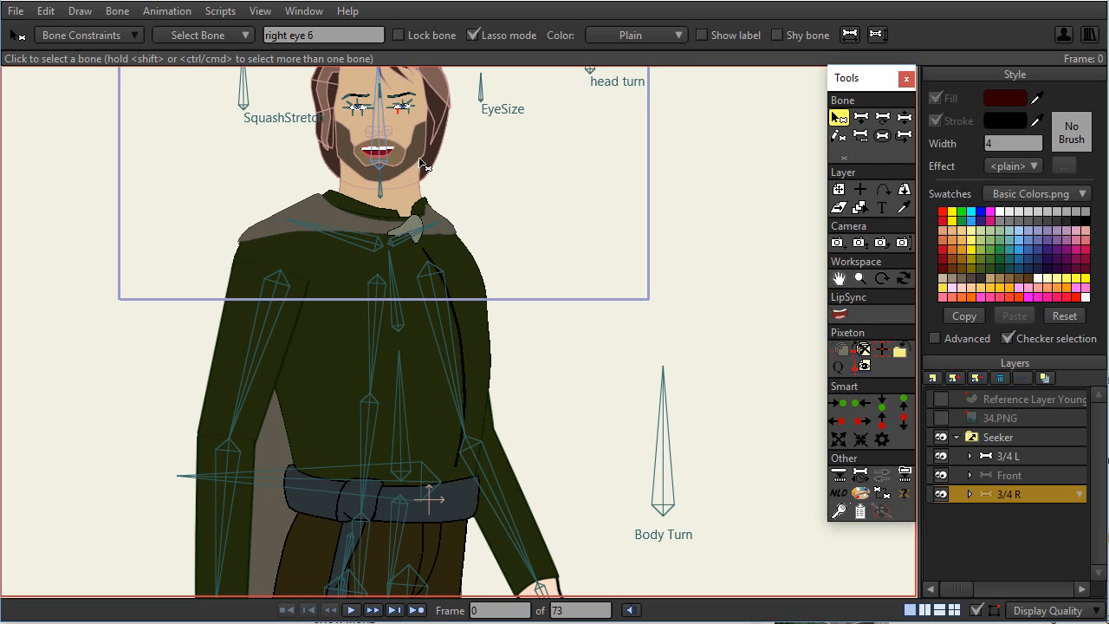